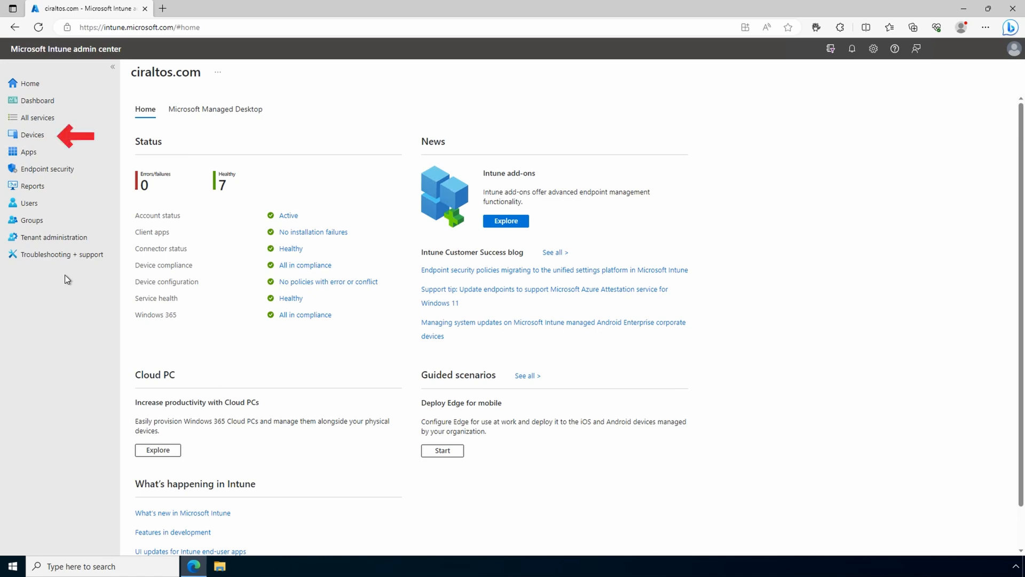
# Go to Devices and open the Compliance policies list.
pyautogui.click(32, 134)
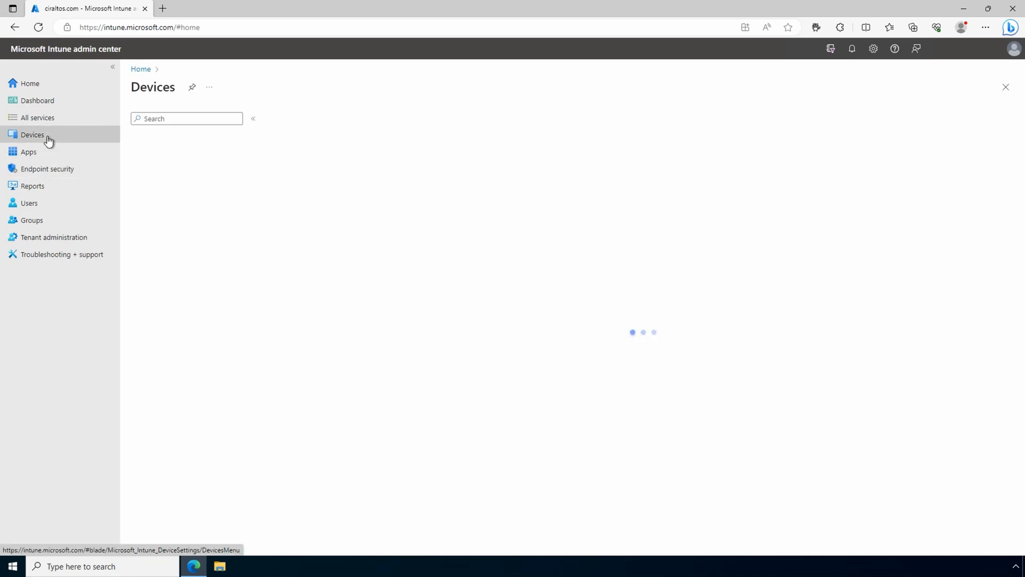
pyautogui.click(32, 135)
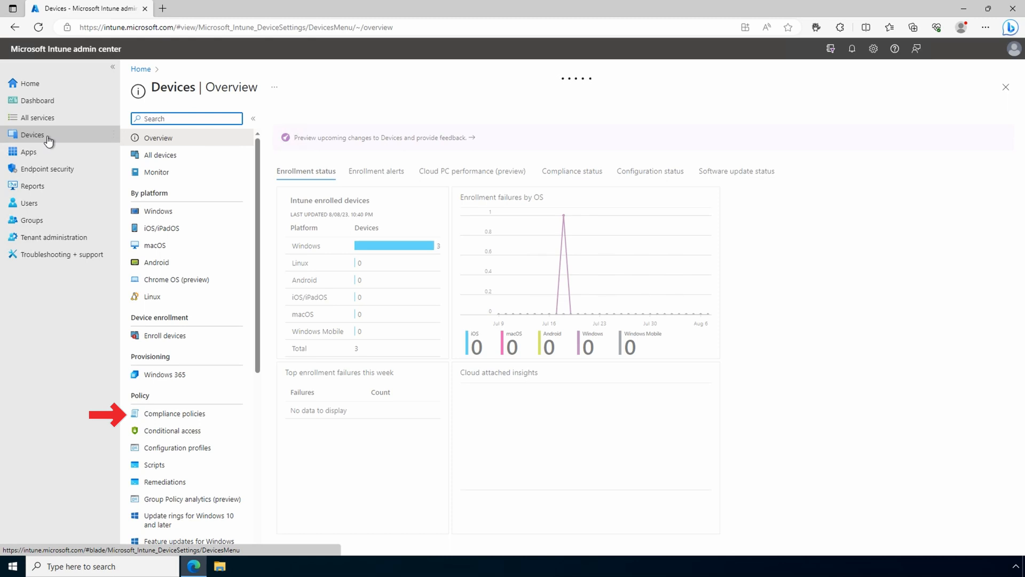
pyautogui.click(174, 414)
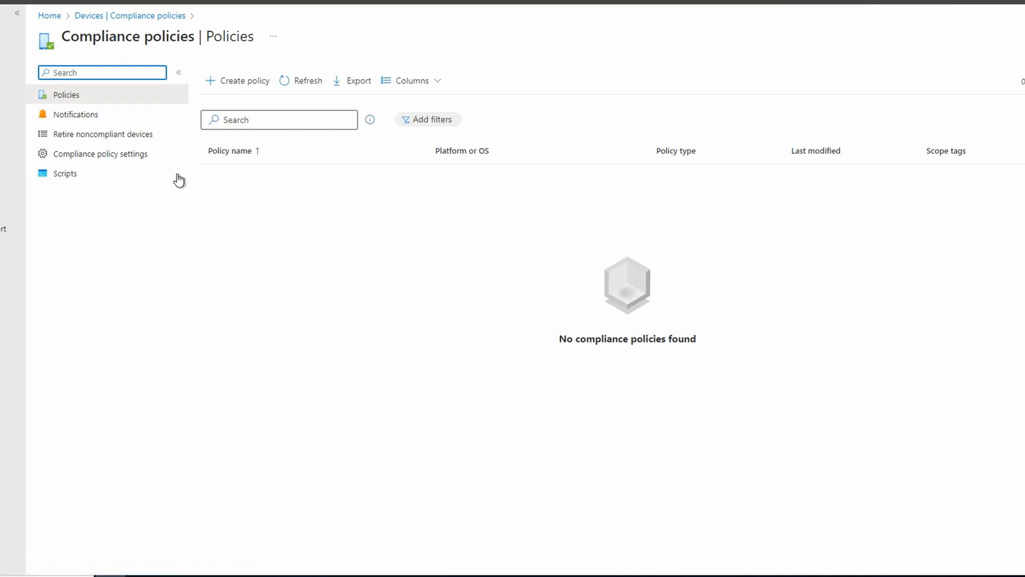
# Mark devices with no assigned compliance policy as Not compliant and save the settings.
pyautogui.click(100, 153)
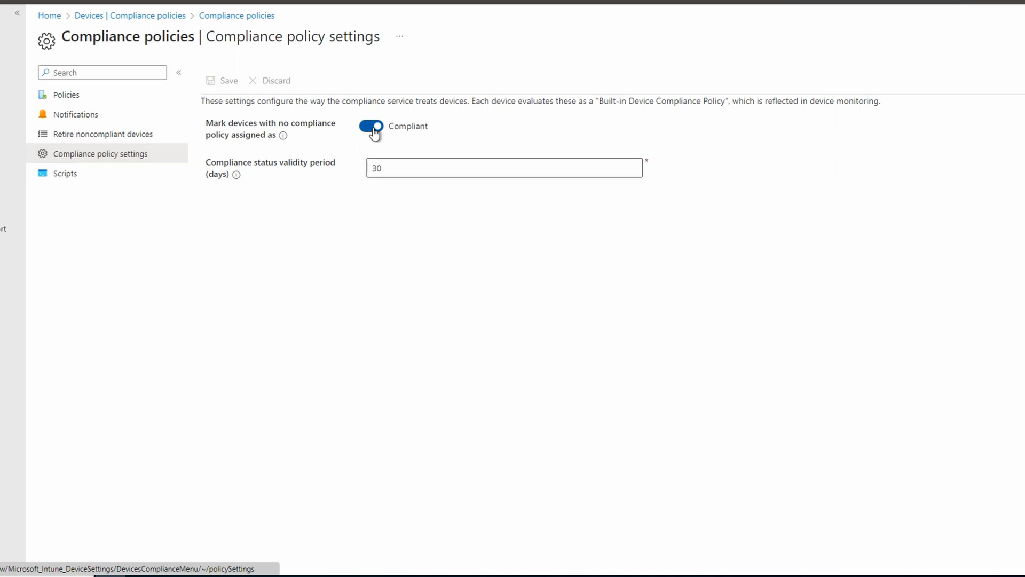
pyautogui.click(370, 126)
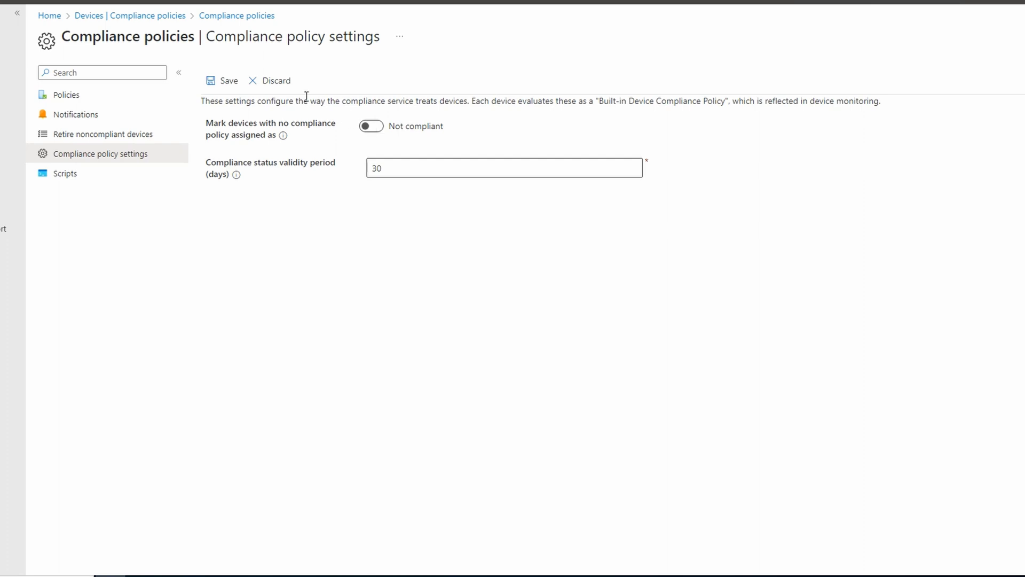
pyautogui.click(228, 80)
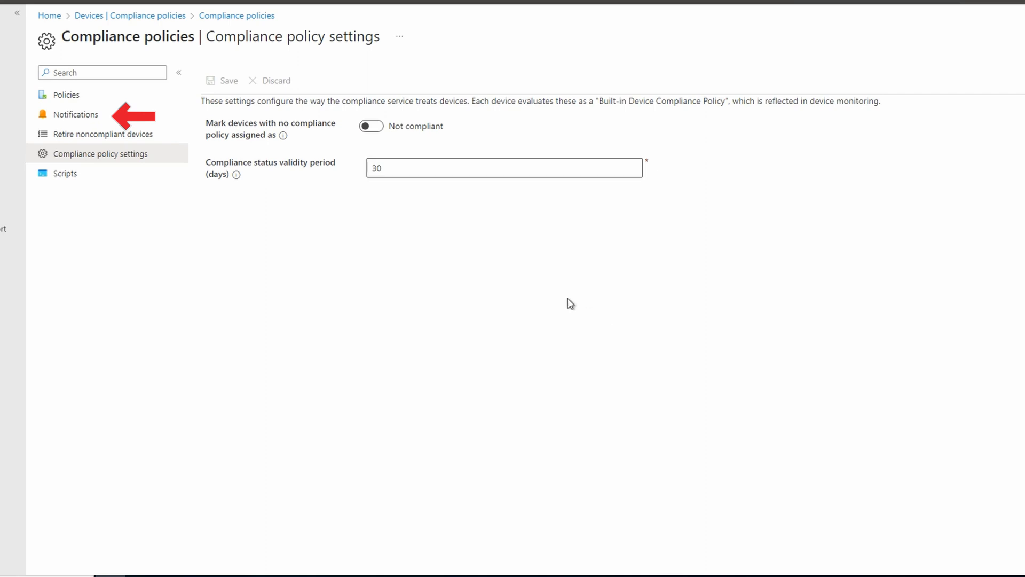
# Start a new notification template named 'Compliance Notification'.
pyautogui.click(75, 114)
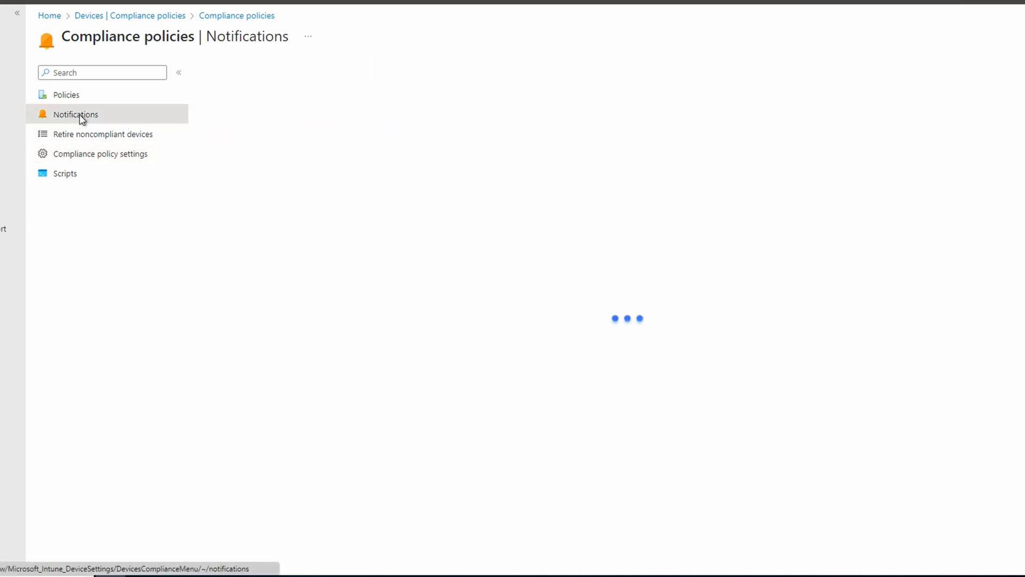
pyautogui.click(76, 114)
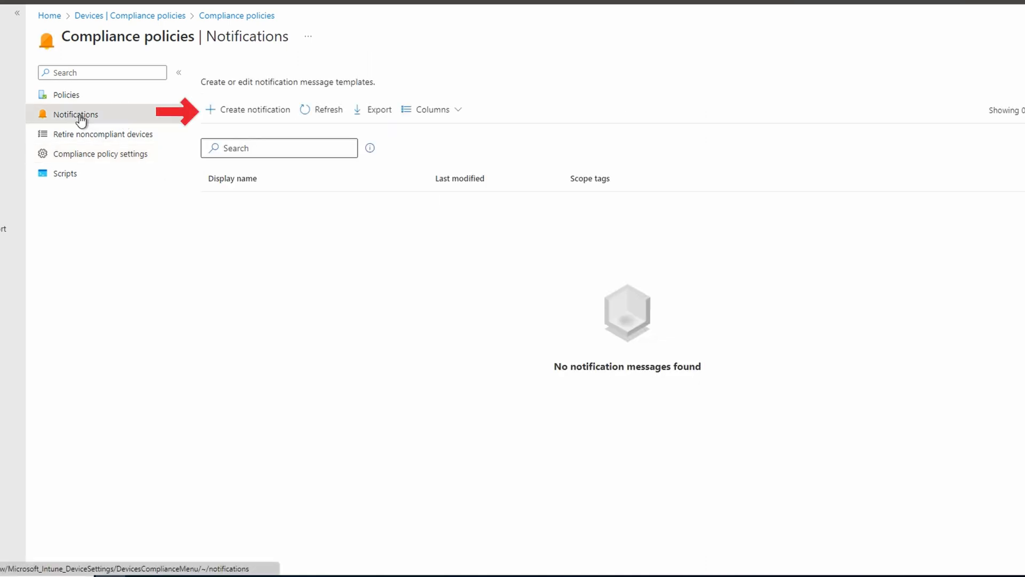
pyautogui.click(253, 109)
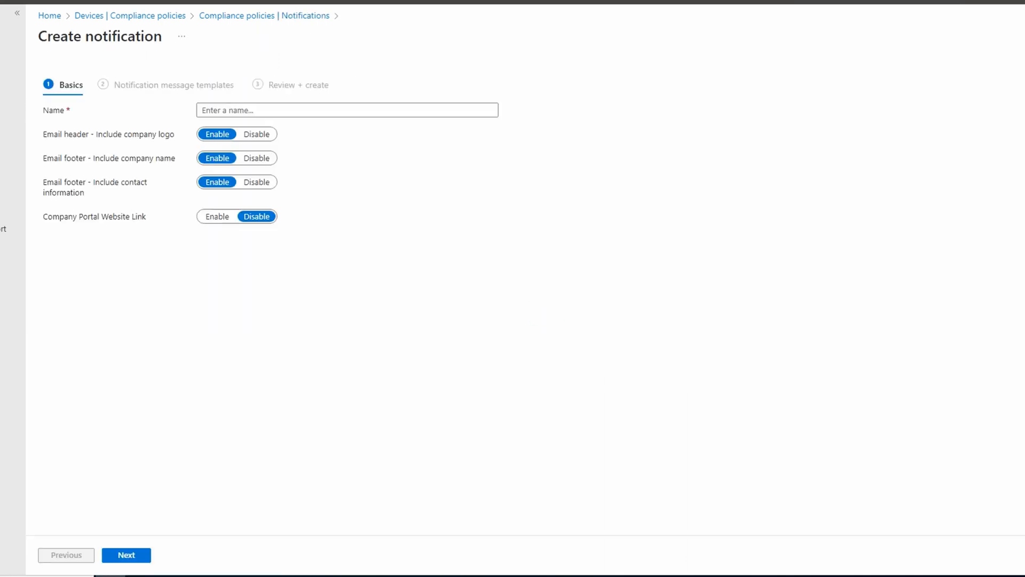
pyautogui.write('Compliance Notification')
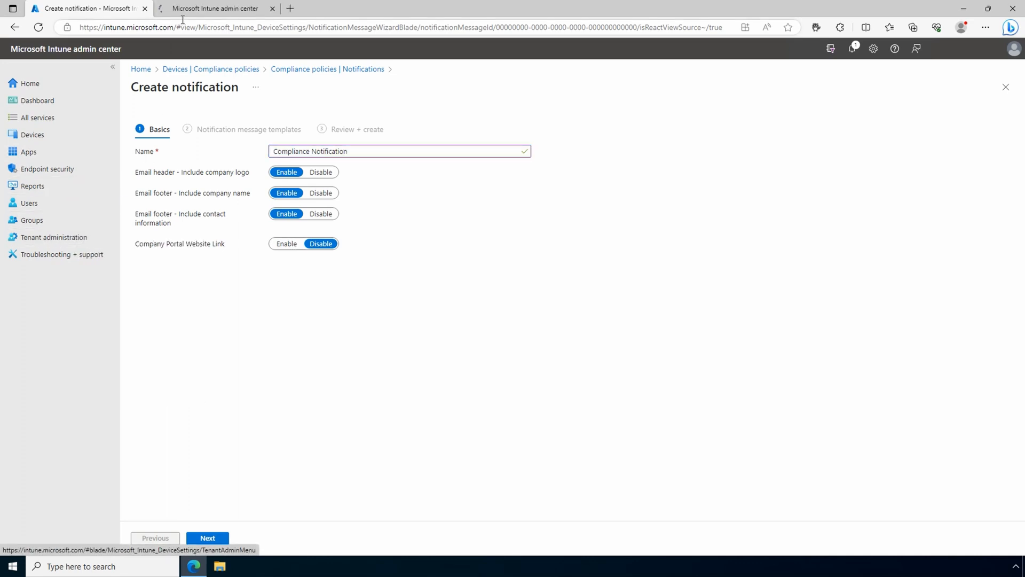
pyautogui.click(216, 8)
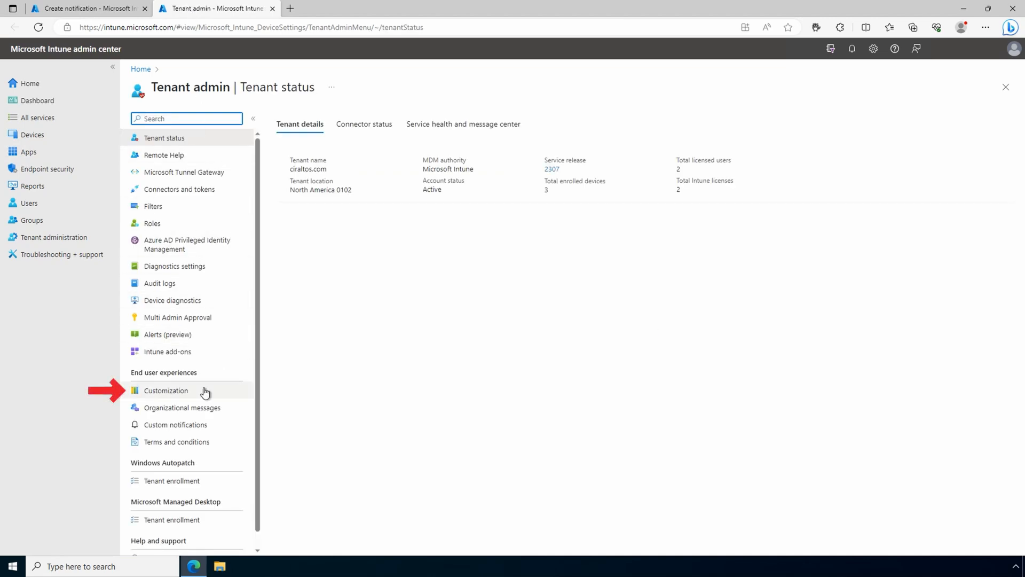
pyautogui.click(166, 390)
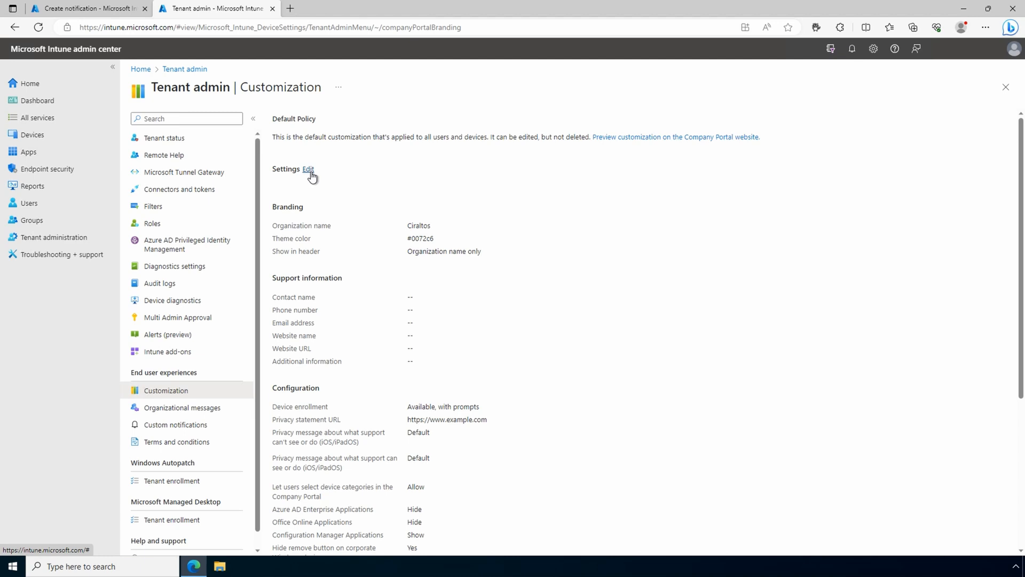
pyautogui.click(308, 169)
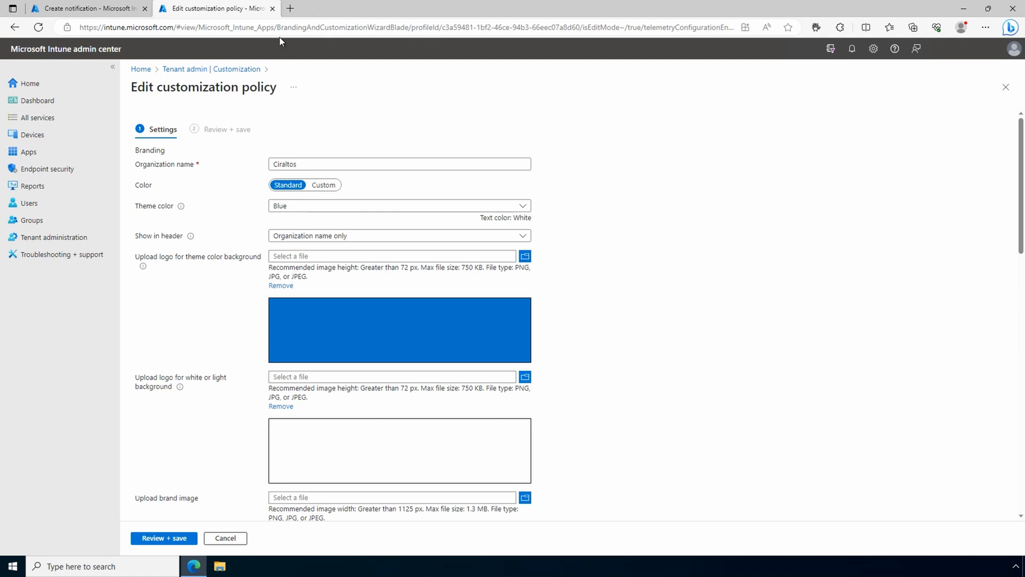
pyautogui.click(88, 8)
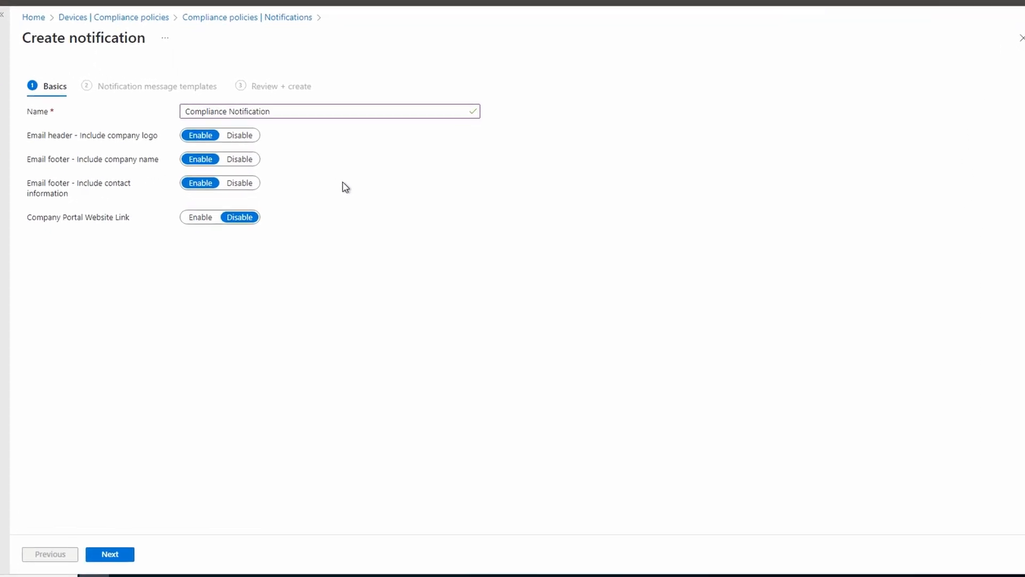
# Disable the email header logo and footer contact information, then continue to message templates.
pyautogui.click(239, 135)
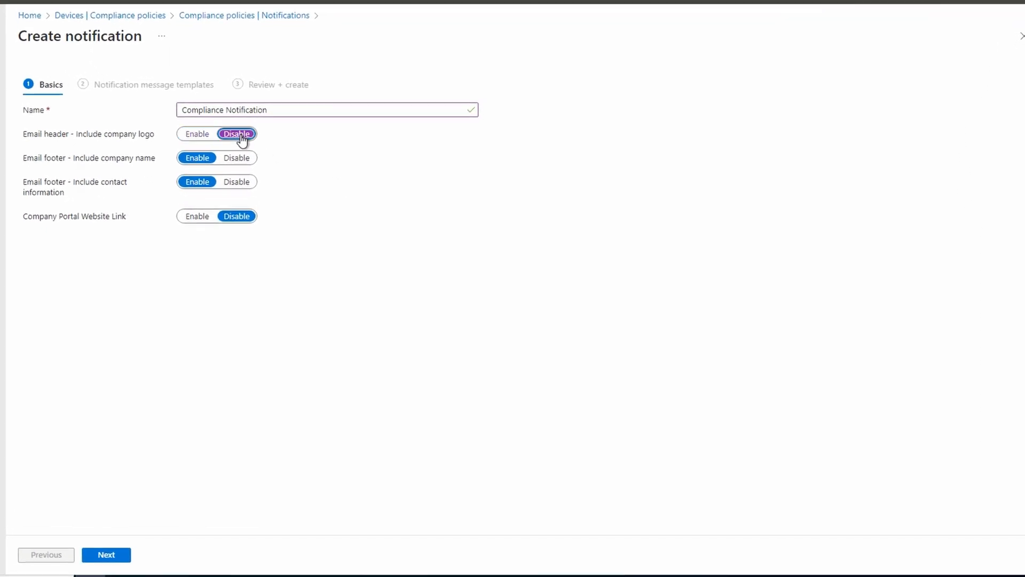
pyautogui.click(237, 182)
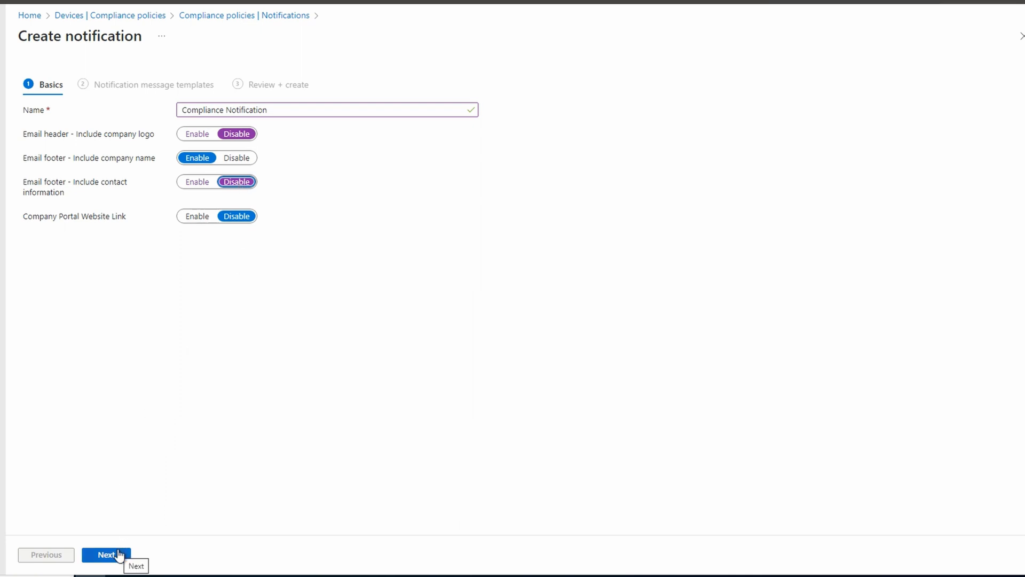
pyautogui.click(106, 554)
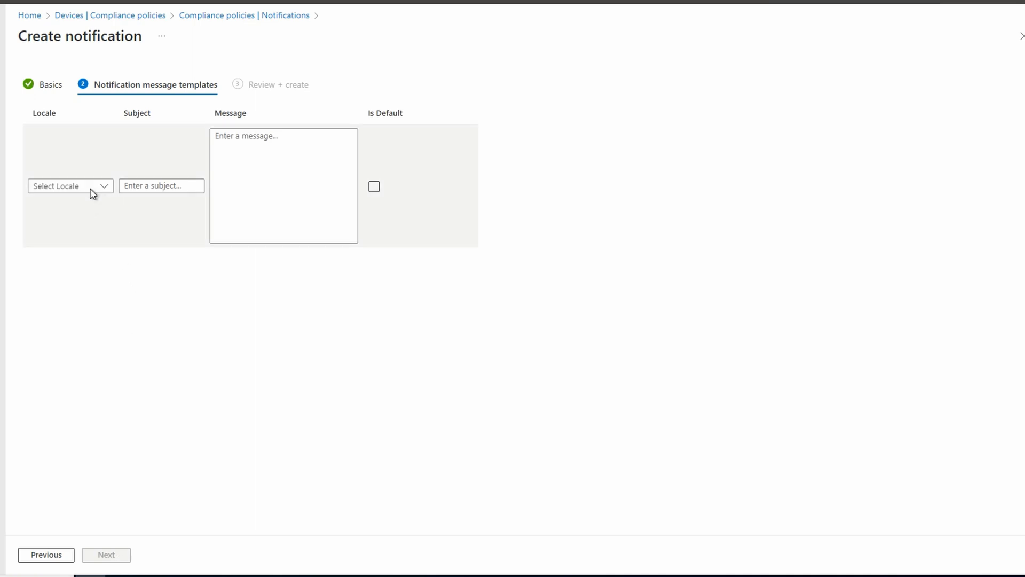
# Add an English (United States) message 'Device Out of Compliance' with the out-of-compliance body text.
pyautogui.click(70, 186)
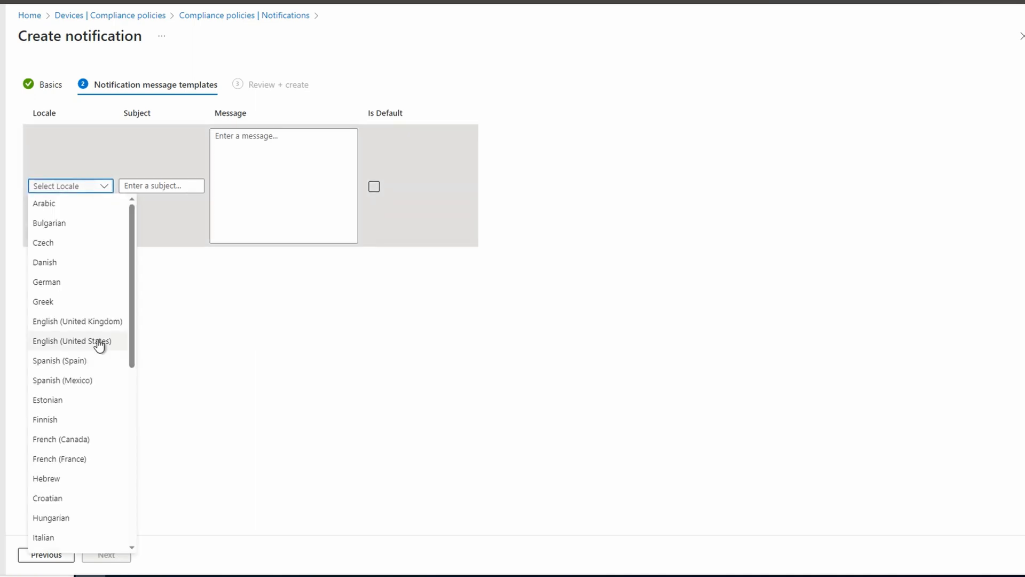
pyautogui.click(72, 341)
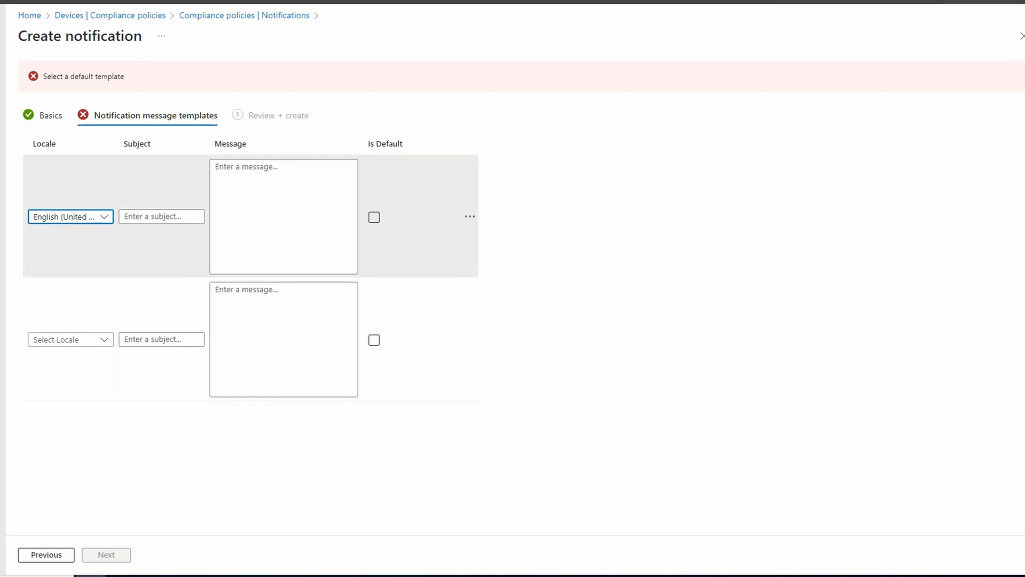
pyautogui.moveTo(759, 474)
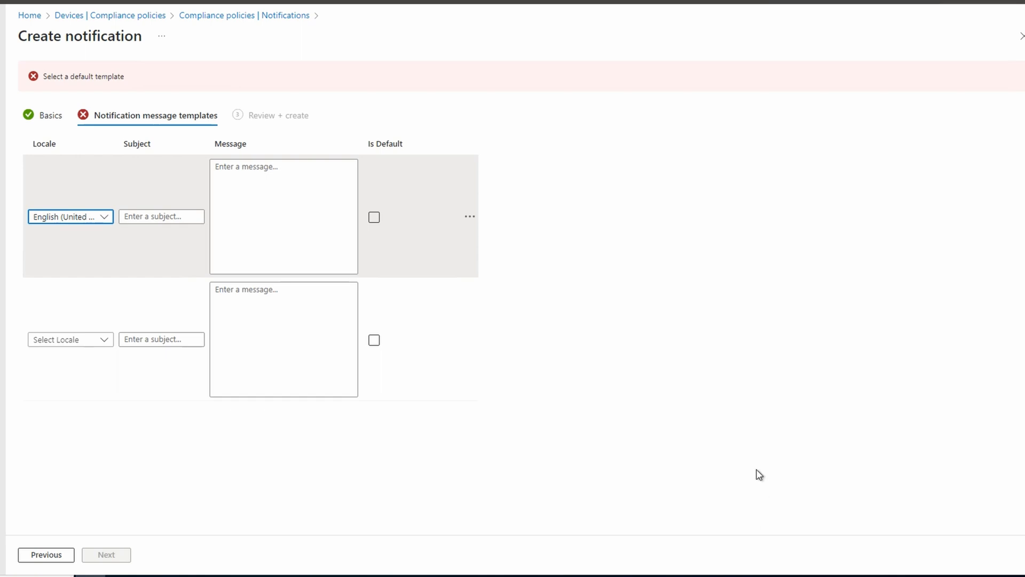
pyautogui.write('Device Out of Compliance')
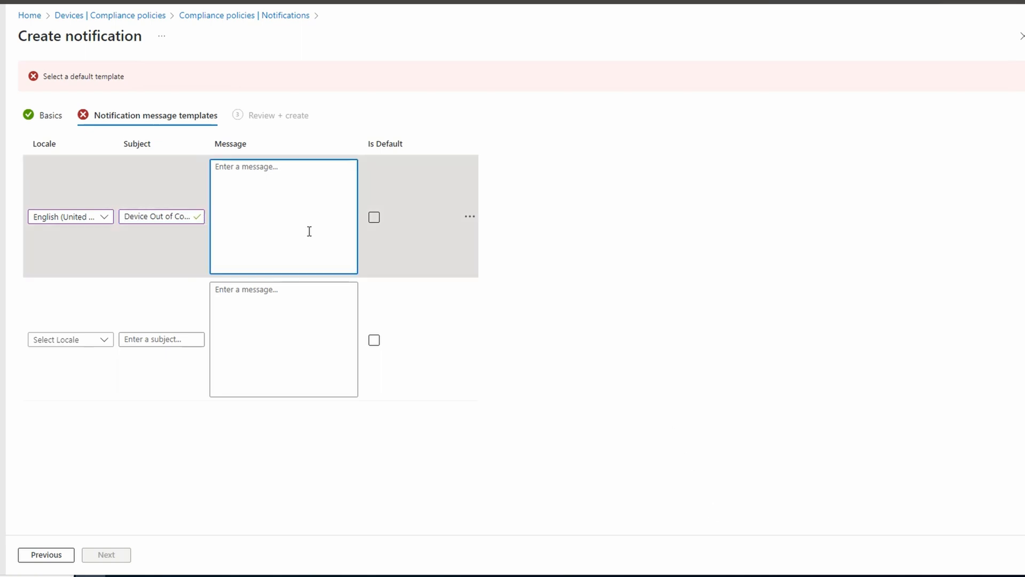
pyautogui.write('Intune has detected a device that is out of compliance.')
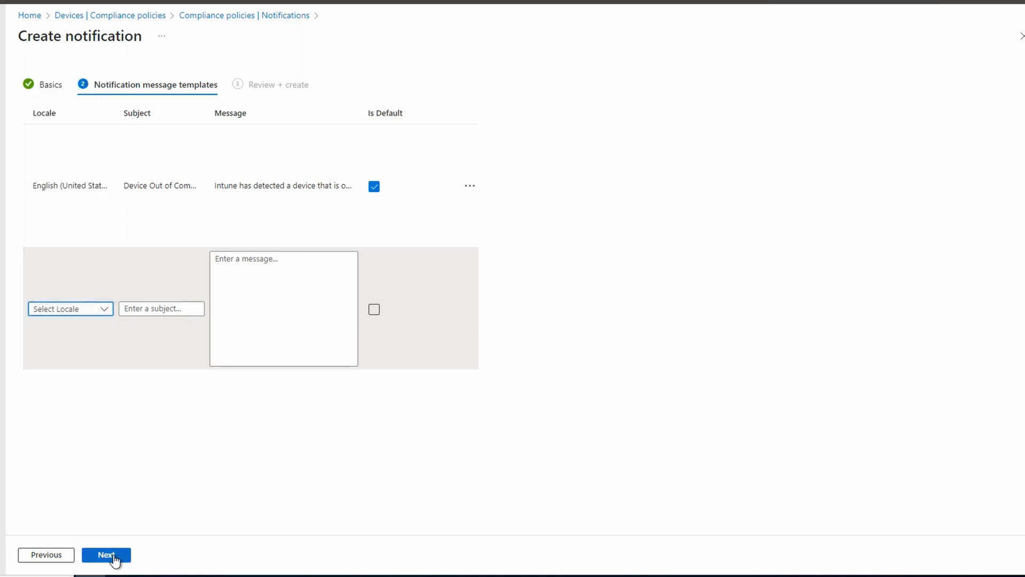
# Review and create the Compliance Notification template.
pyautogui.click(105, 554)
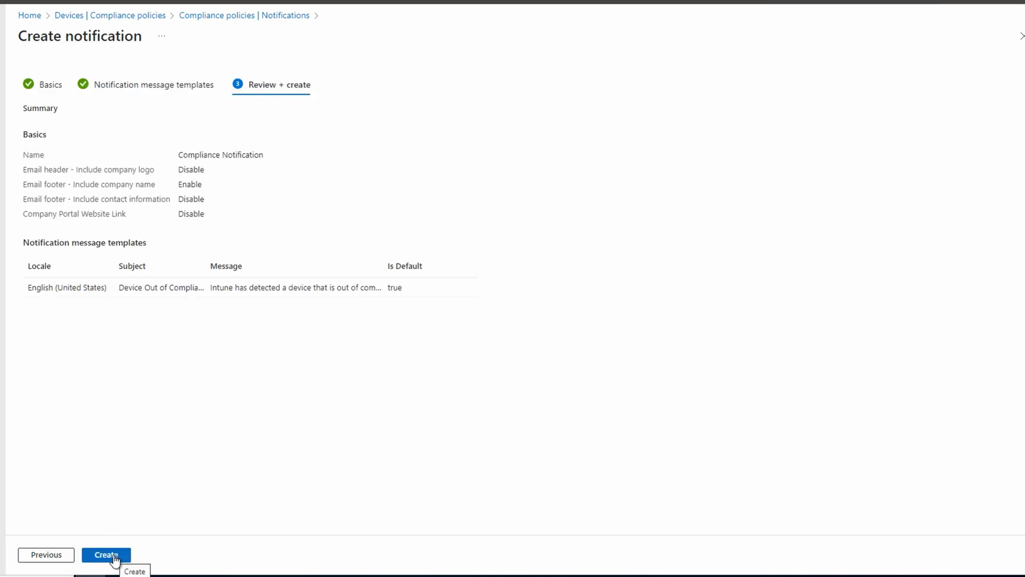
pyautogui.click(105, 554)
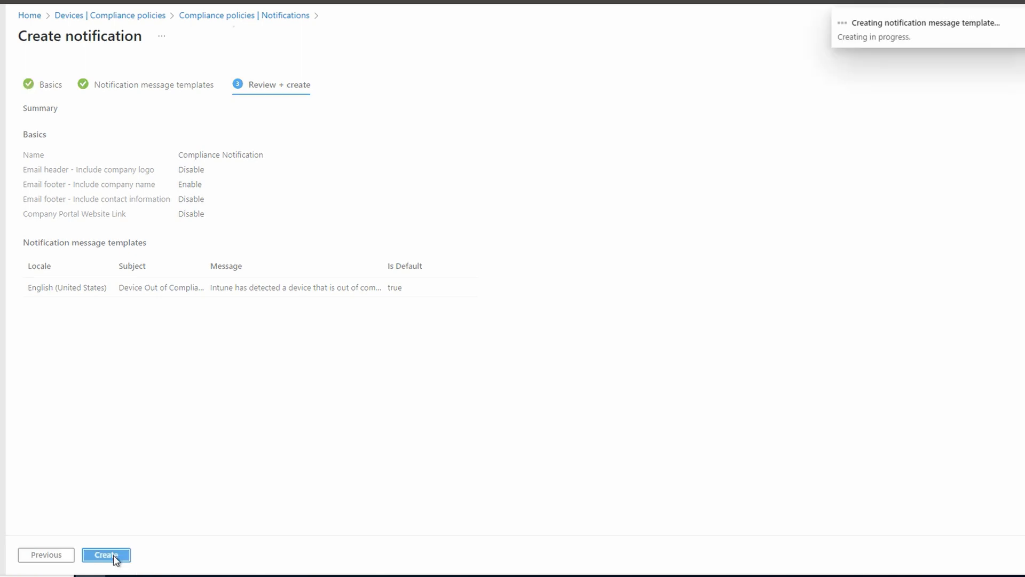
pyautogui.click(106, 554)
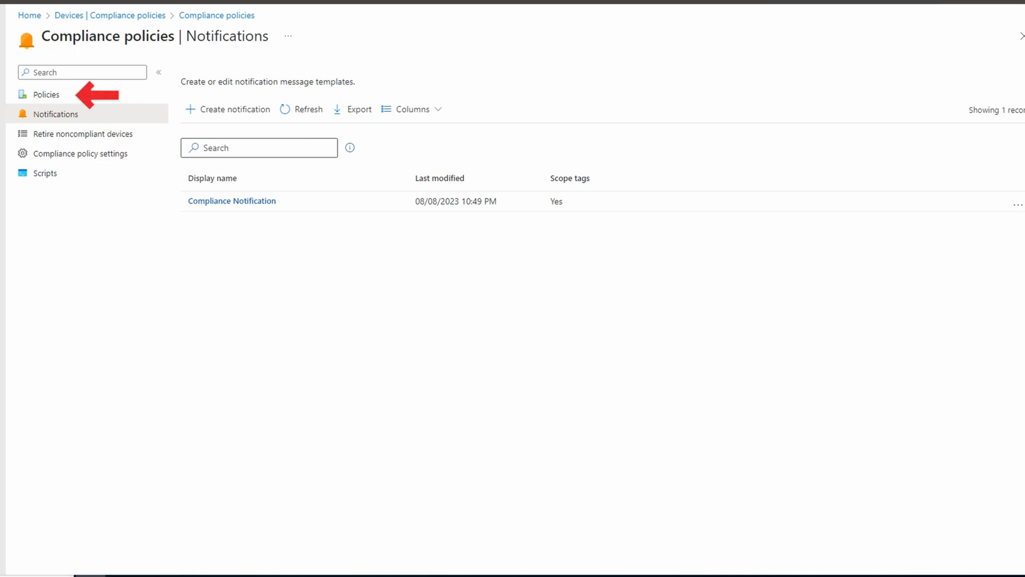
pyautogui.moveTo(84, 102)
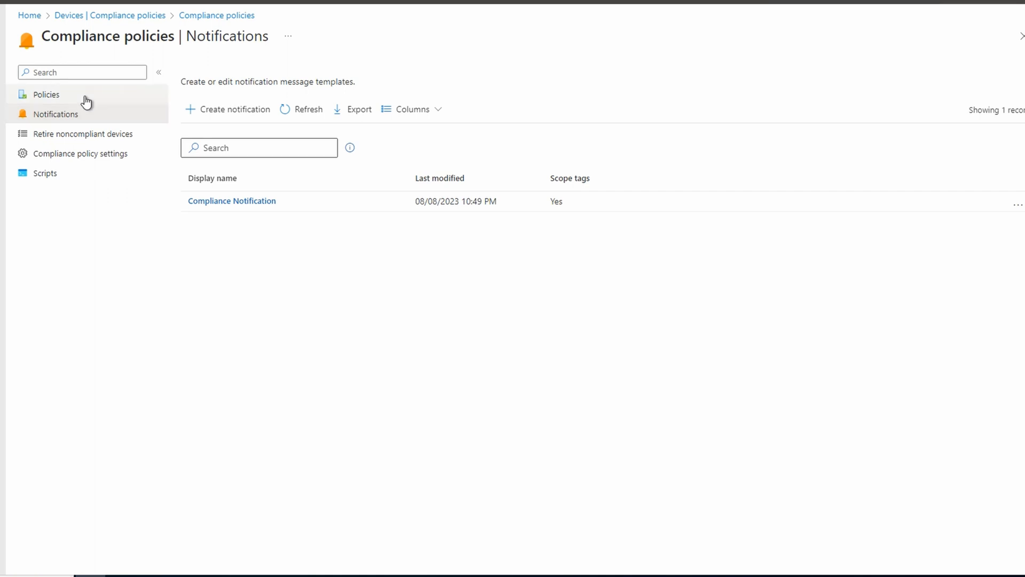
# Start creating a new compliance policy from the Compliance policies list.
pyautogui.click(45, 94)
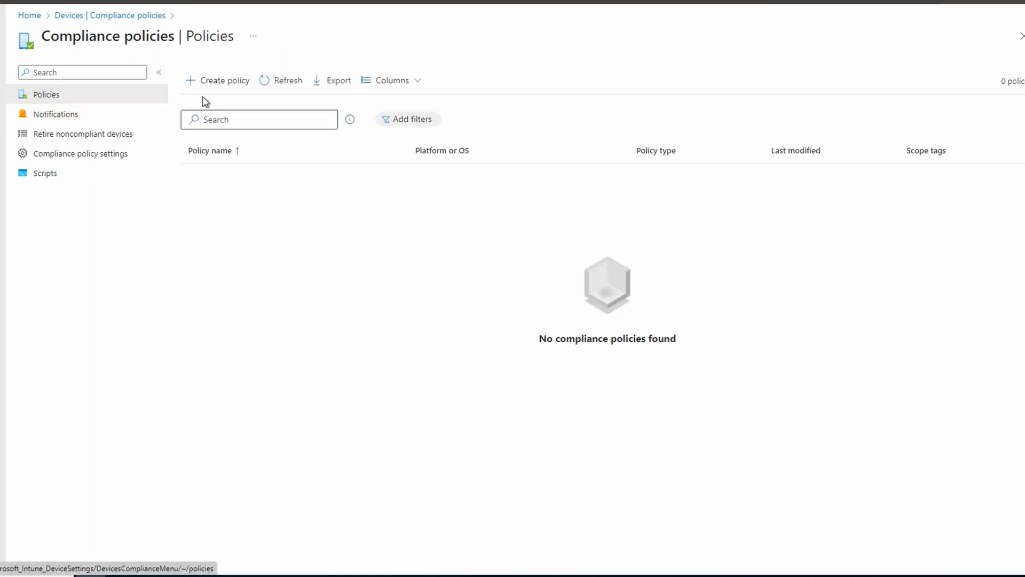
pyautogui.click(225, 79)
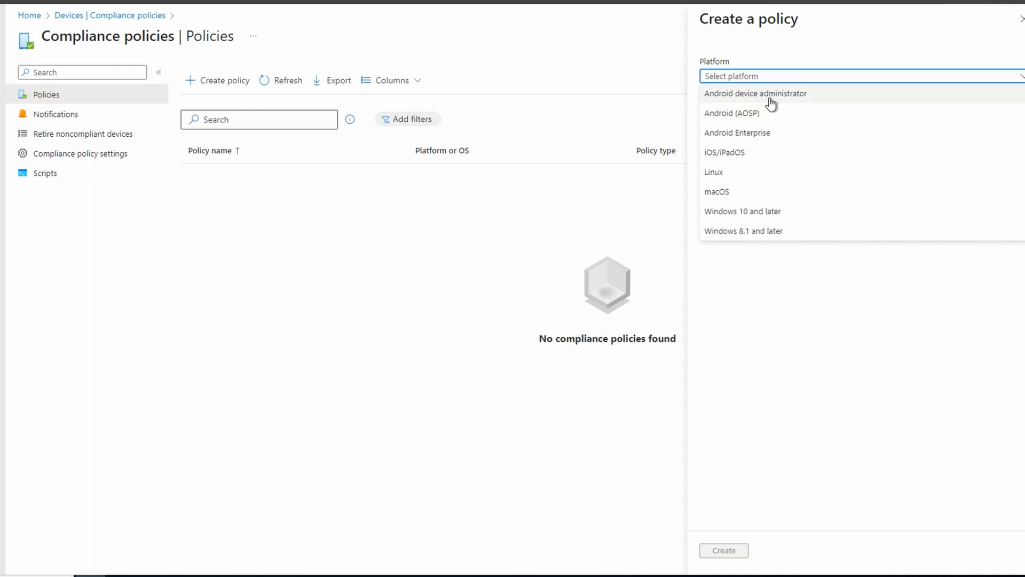
pyautogui.click(742, 210)
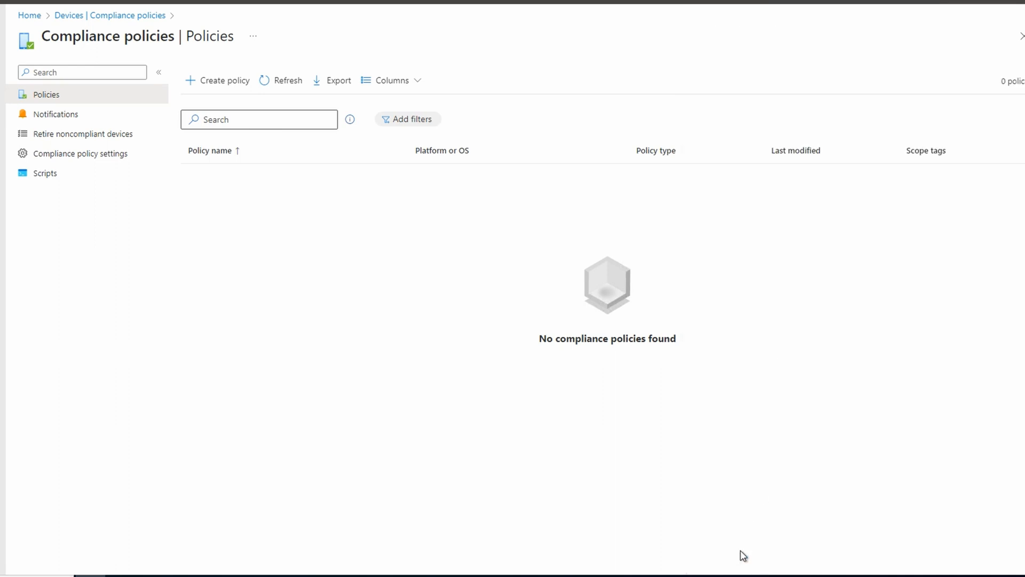
pyautogui.click(224, 79)
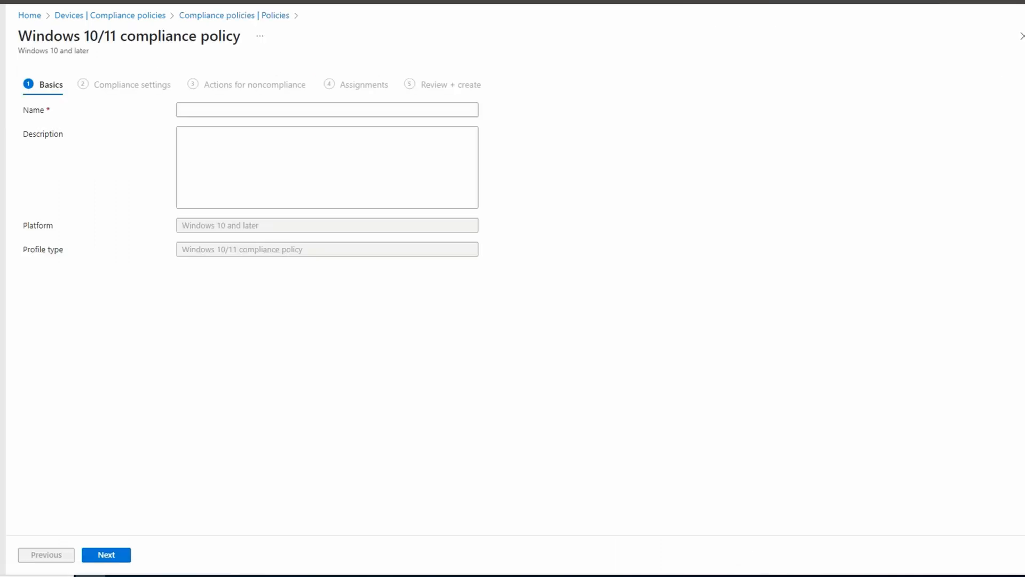
pyautogui.moveTo(889, 373)
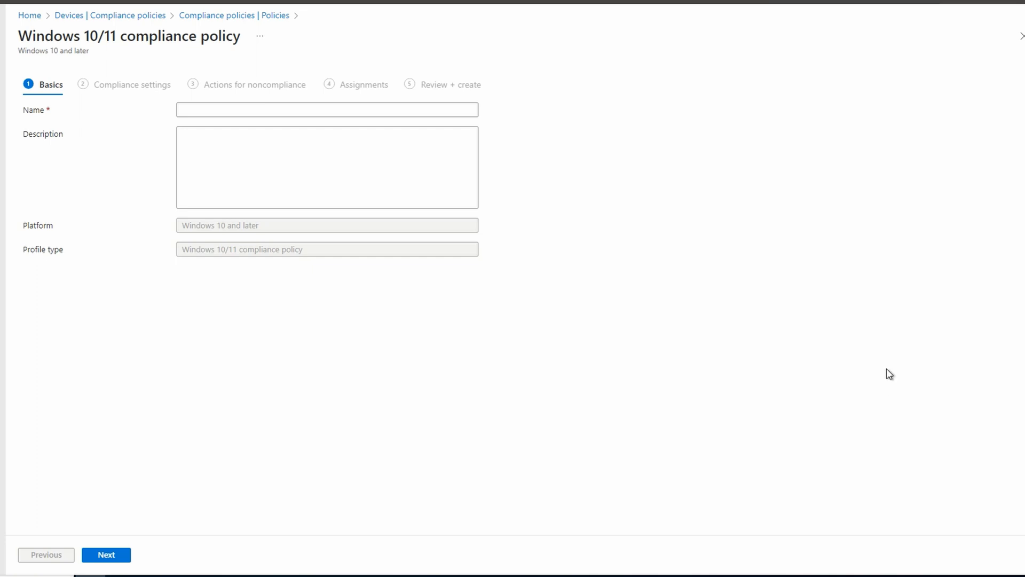
# Name the policy 'Win10/11 Compliance' with description 'Base Windows 10 and 11 compliance policy.'.
pyautogui.write('Win10/11 Compliance')
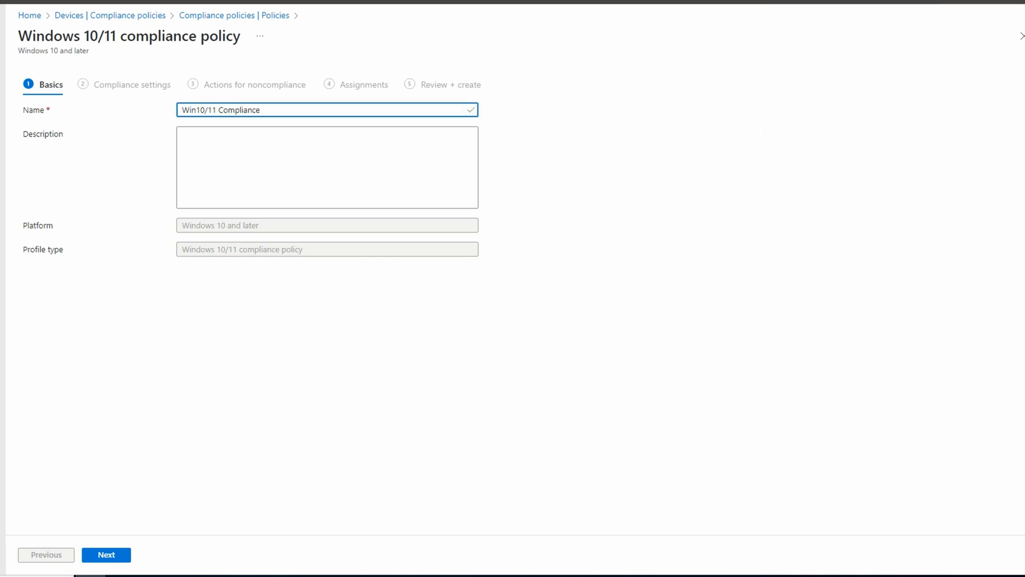
pyautogui.click(326, 167)
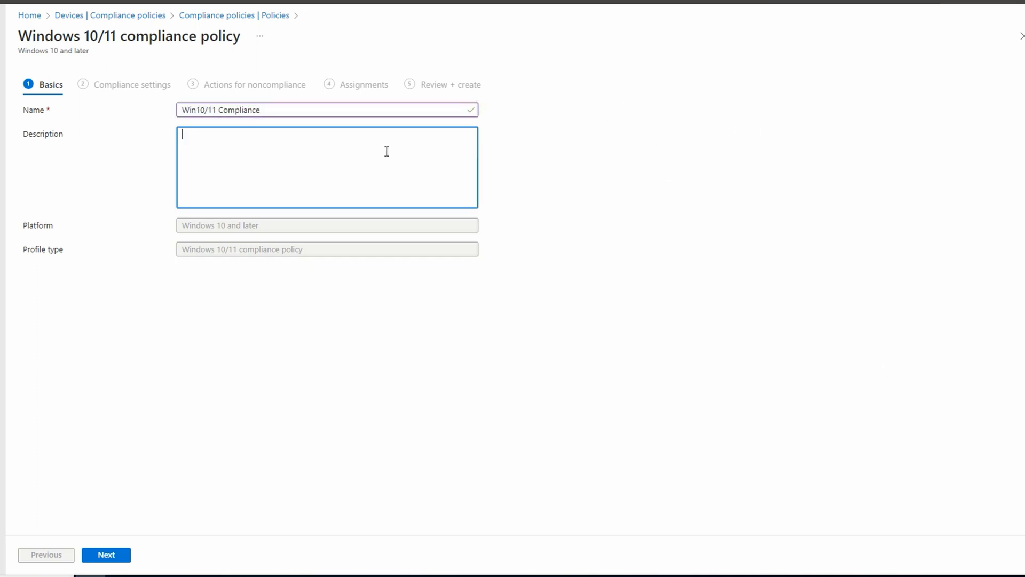
pyautogui.write('Base Windows 10 and 11 compliance policy.')
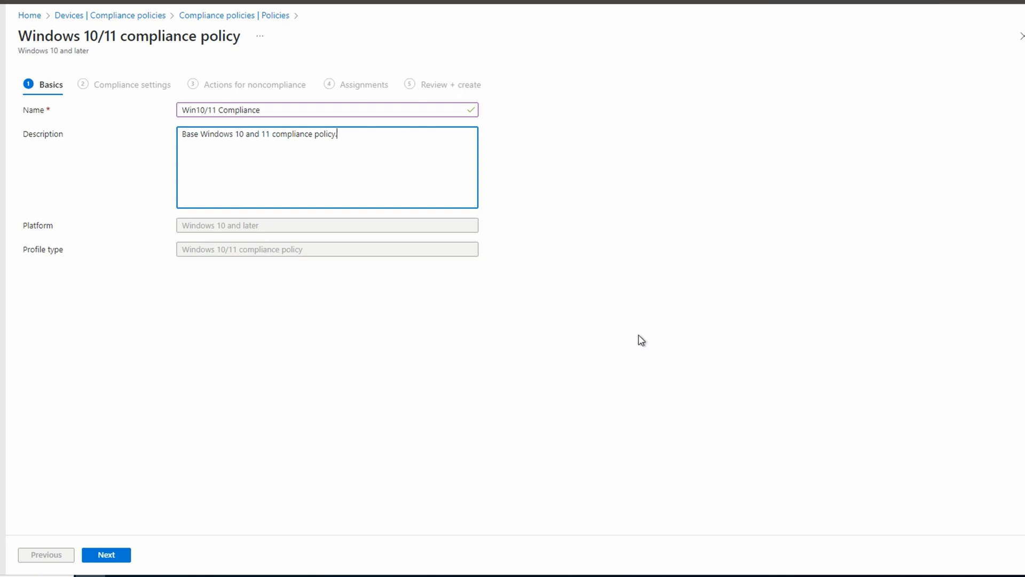
pyautogui.moveTo(231, 539)
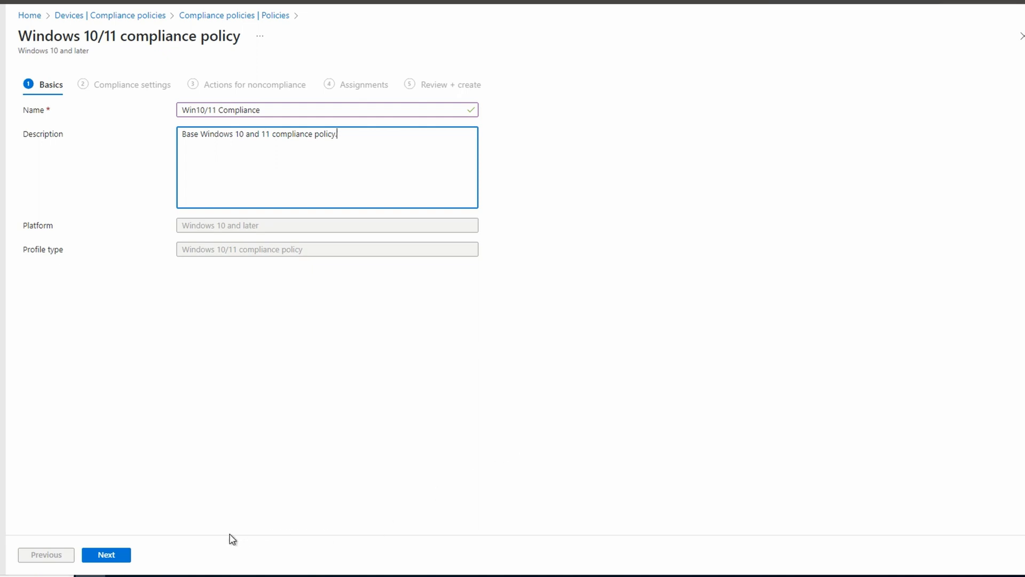
pyautogui.moveTo(107, 554)
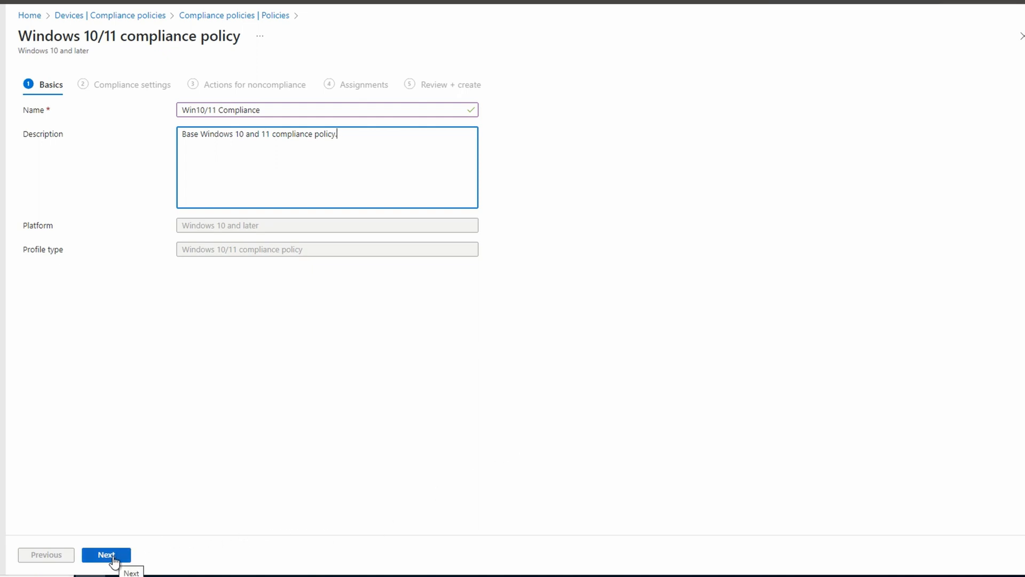
# Advance to Compliance settings and expand the Device Health attestation rules.
pyautogui.click(106, 554)
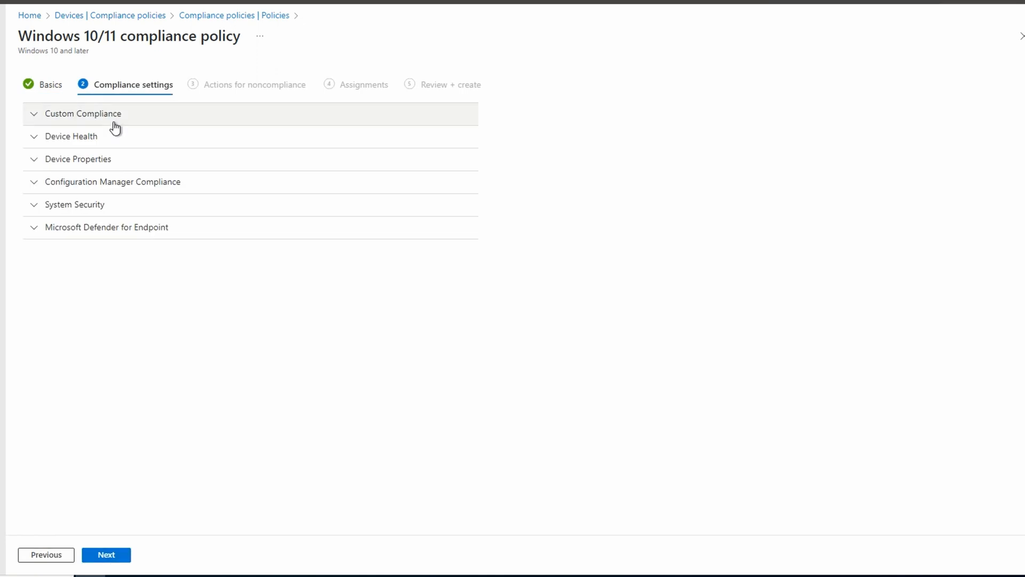
pyautogui.click(83, 114)
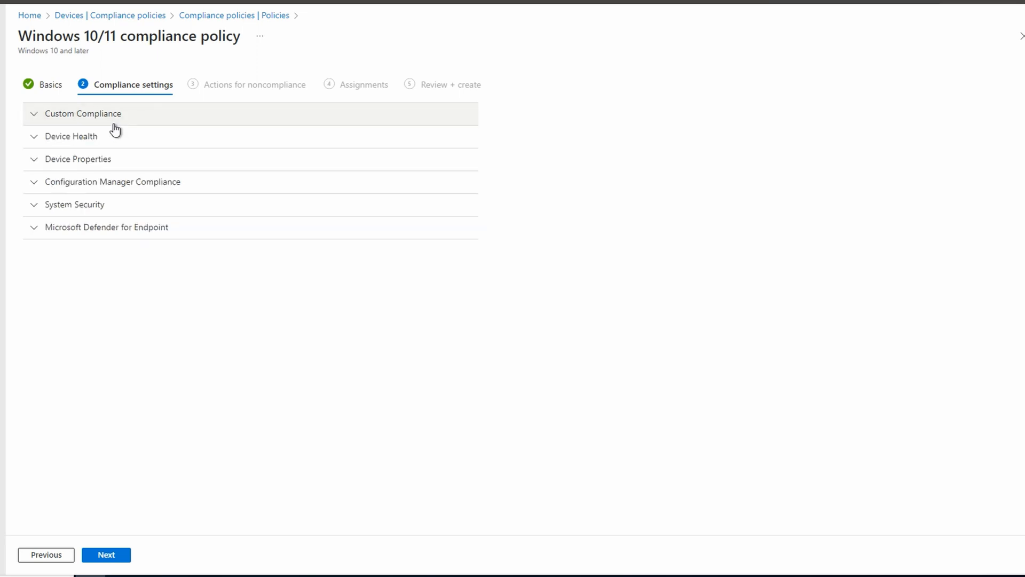
pyautogui.click(71, 137)
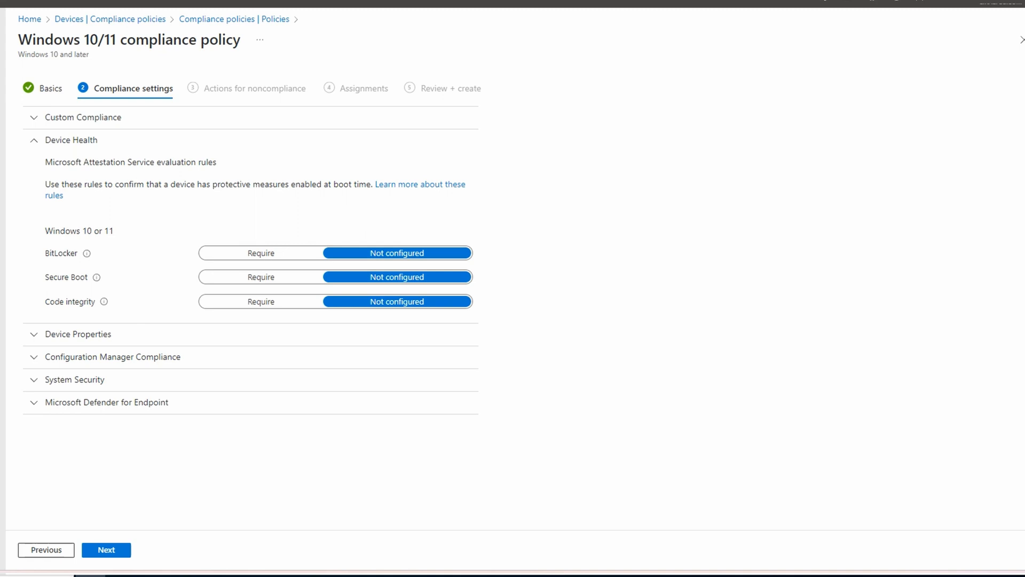
pyautogui.moveTo(300, 262)
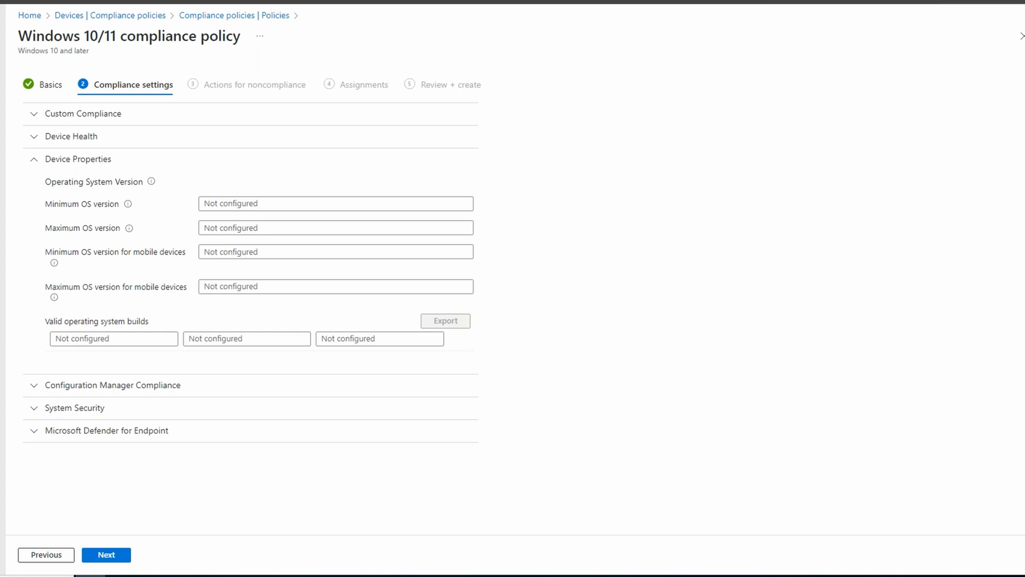
# Enter 10.0.19044.1 as the minimum OS version under Device Properties.
pyautogui.write('10.0.19044.1')
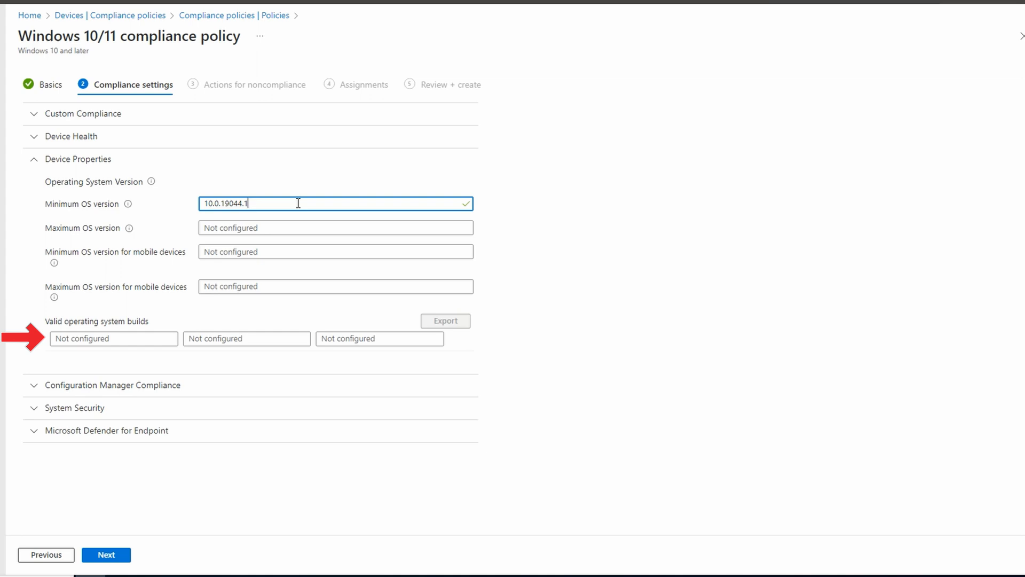
pyautogui.moveTo(365, 202)
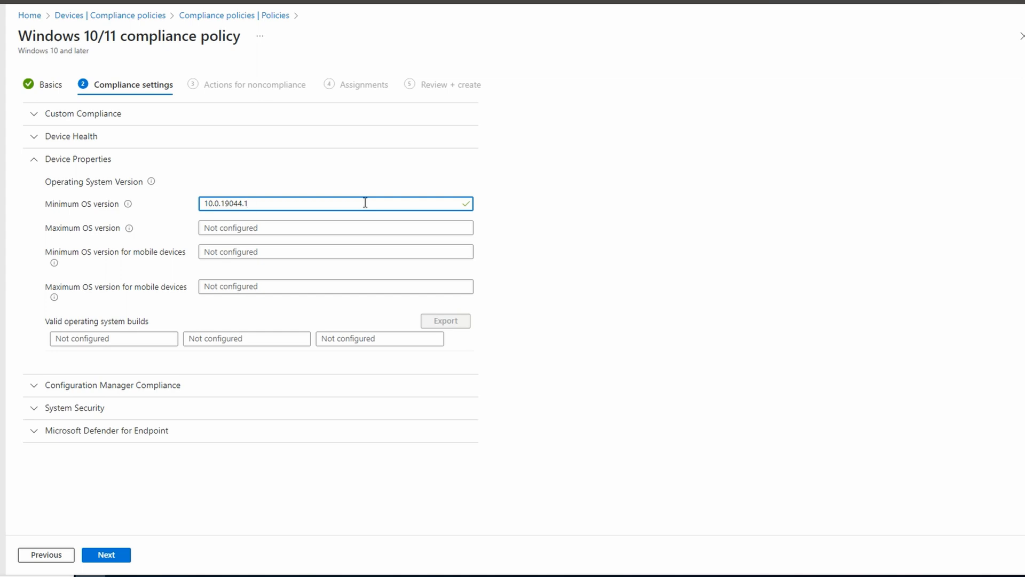
pyautogui.moveTo(241, 189)
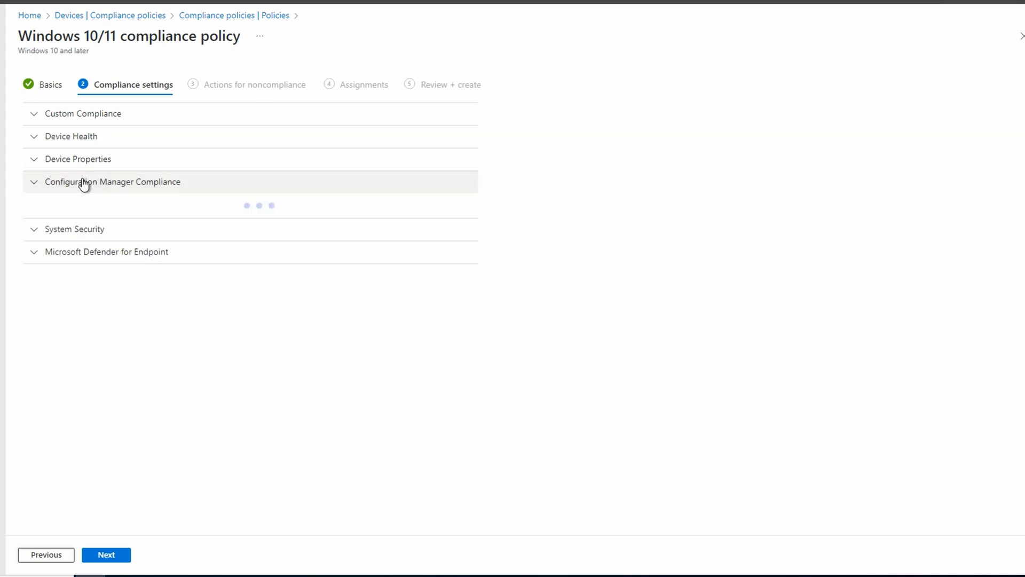
# Review Configuration Manager Compliance, then expand System Security.
pyautogui.click(113, 181)
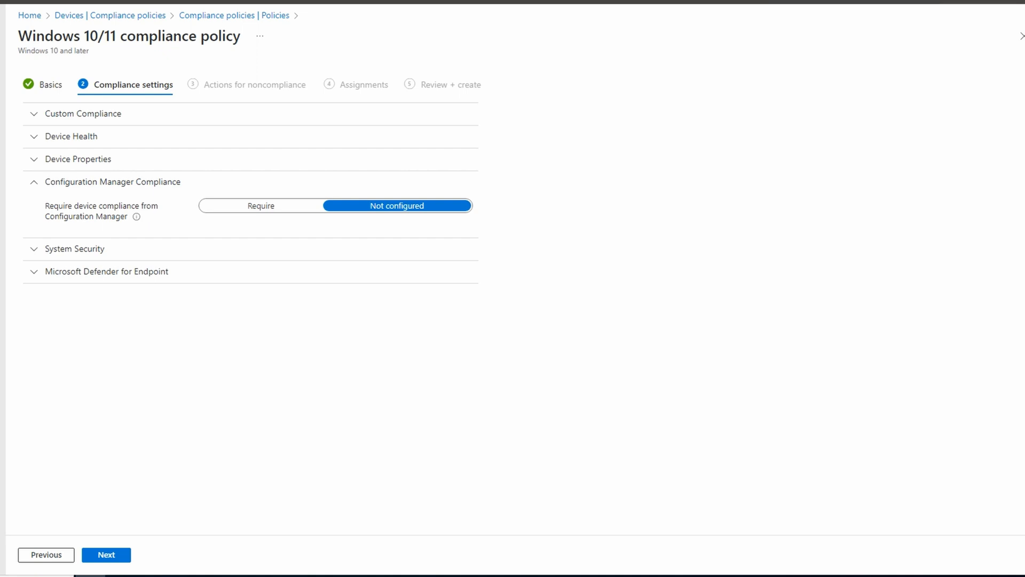
pyautogui.click(111, 182)
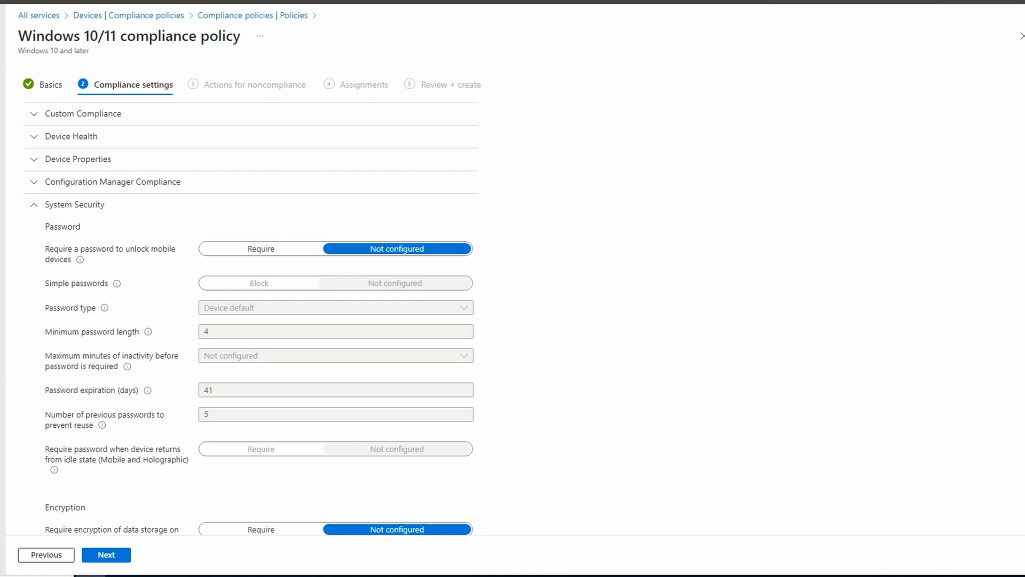
# Require Firewall, TPM, Antivirus, Defender Antimalware and Real-time protection in System Security.
pyautogui.scroll(-3)
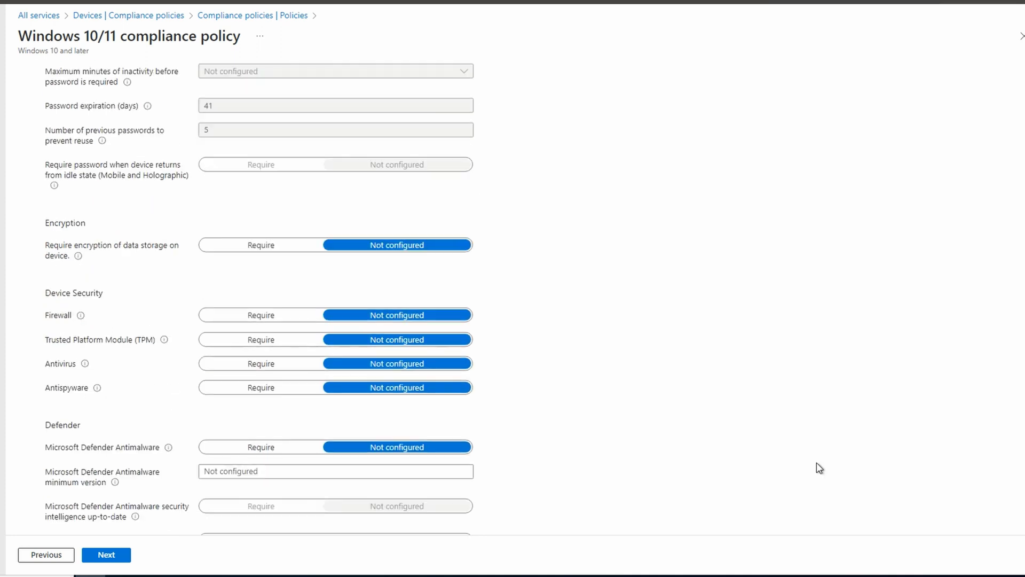
pyautogui.scroll(-3)
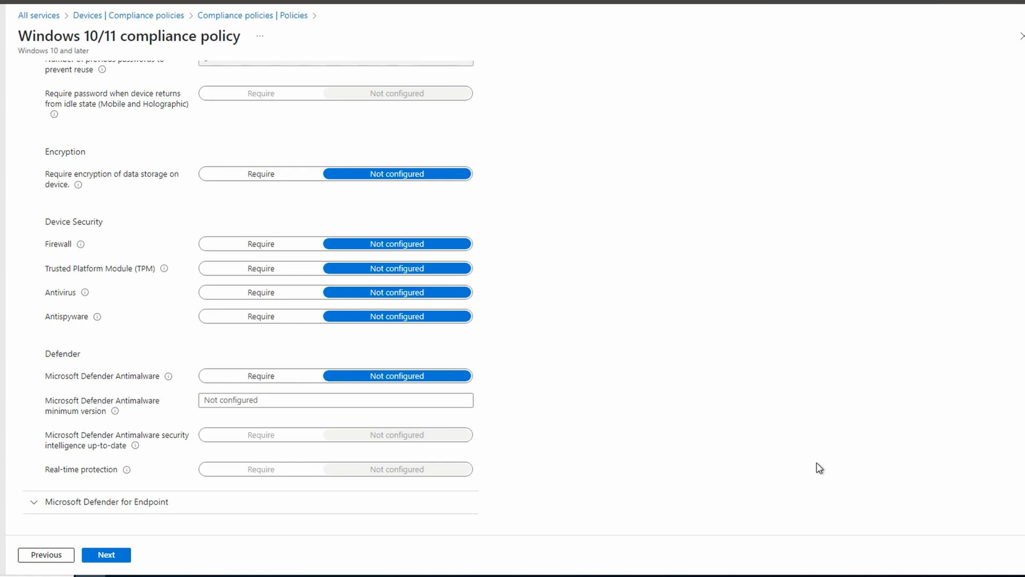
pyautogui.moveTo(345, 267)
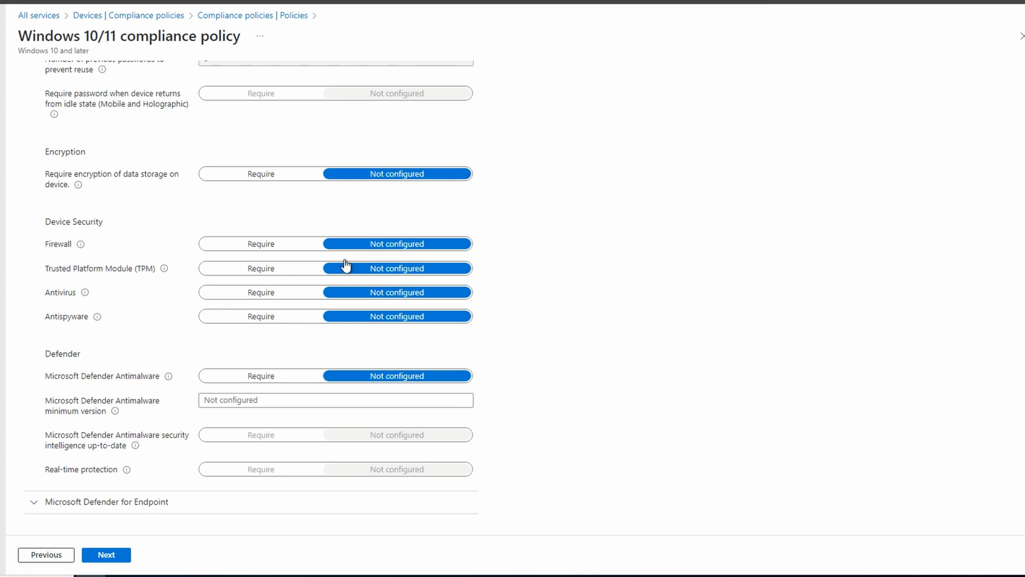
pyautogui.click(260, 292)
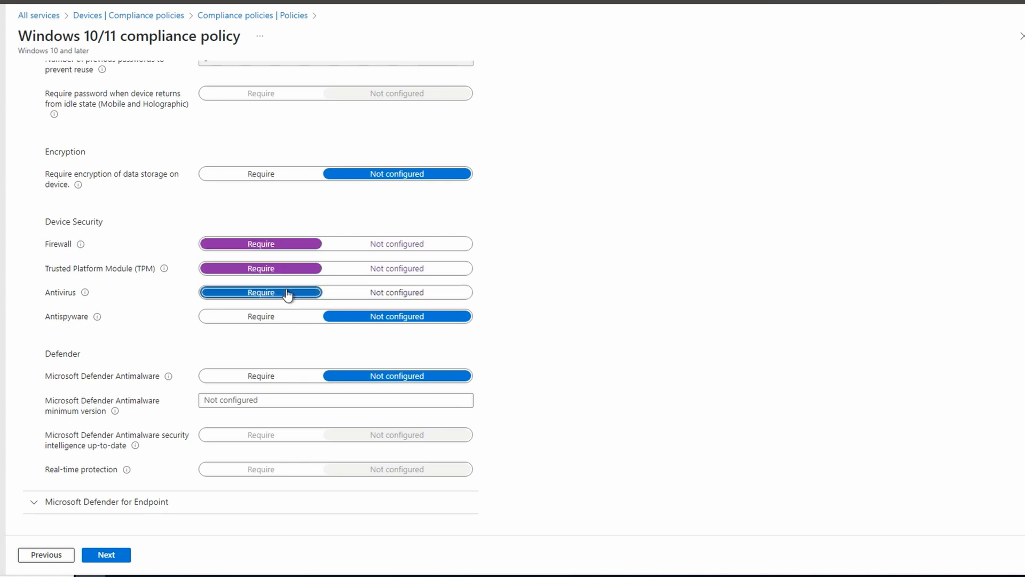
pyautogui.click(260, 292)
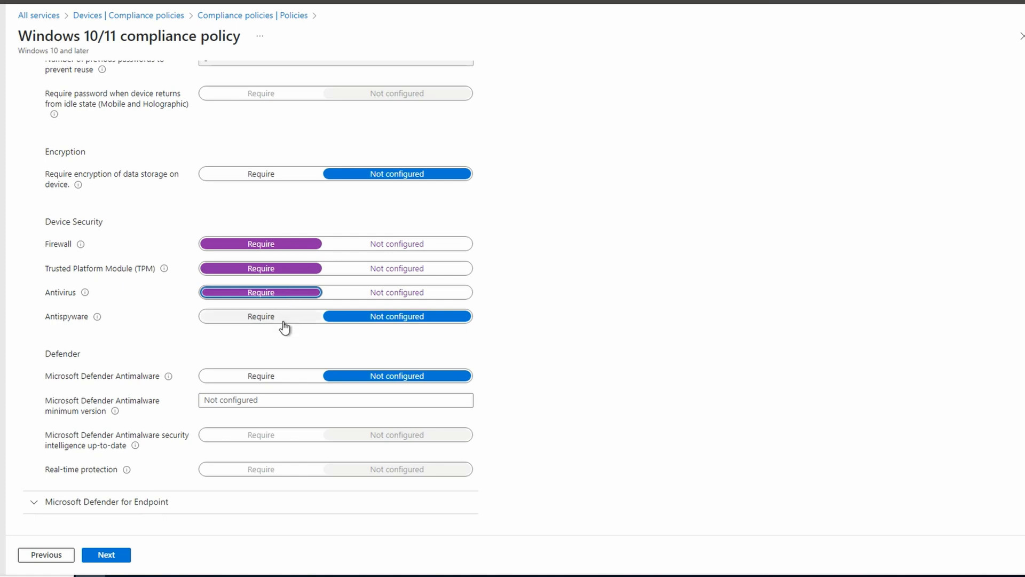
pyautogui.click(260, 375)
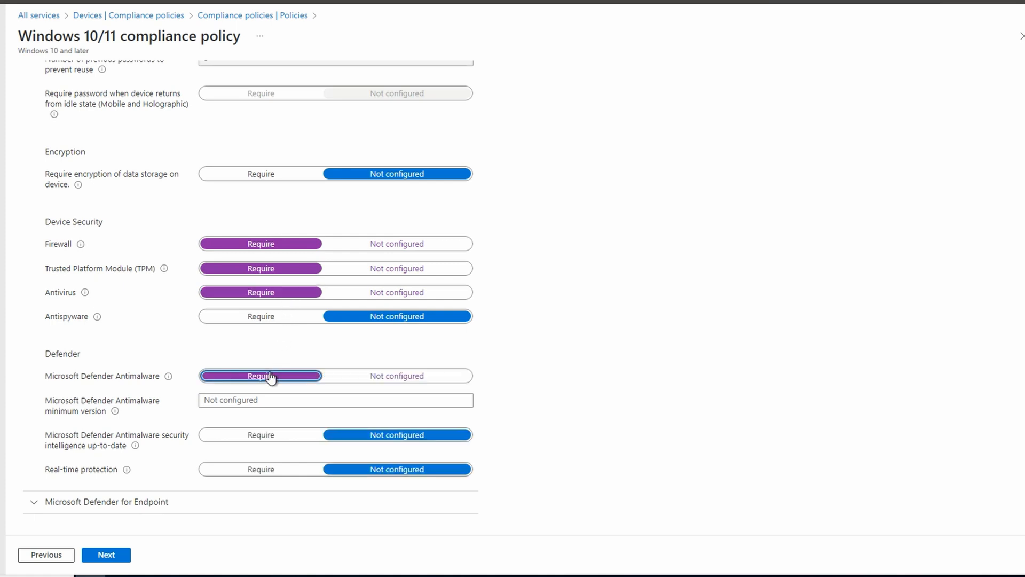
pyautogui.click(260, 468)
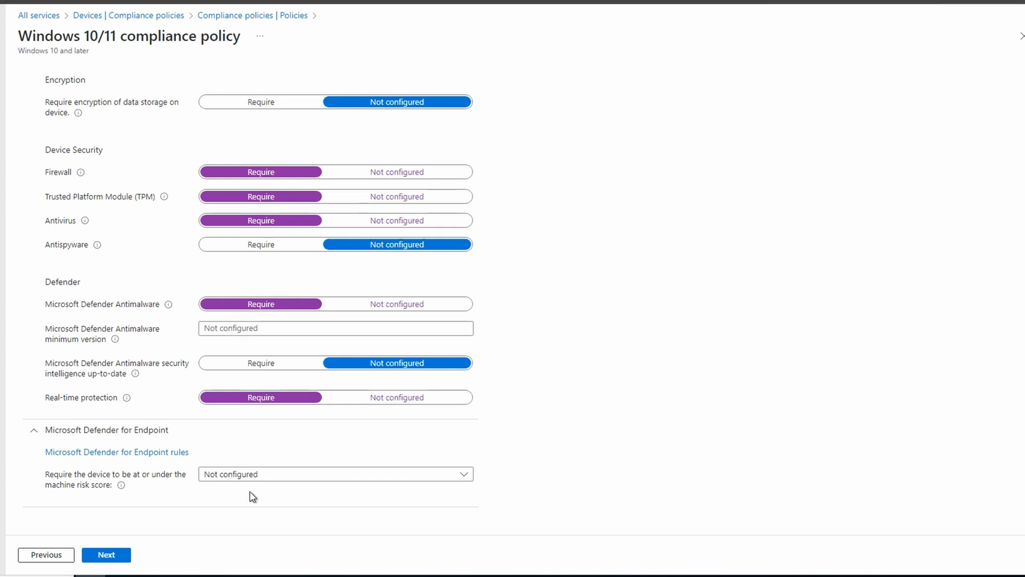
pyautogui.click(106, 554)
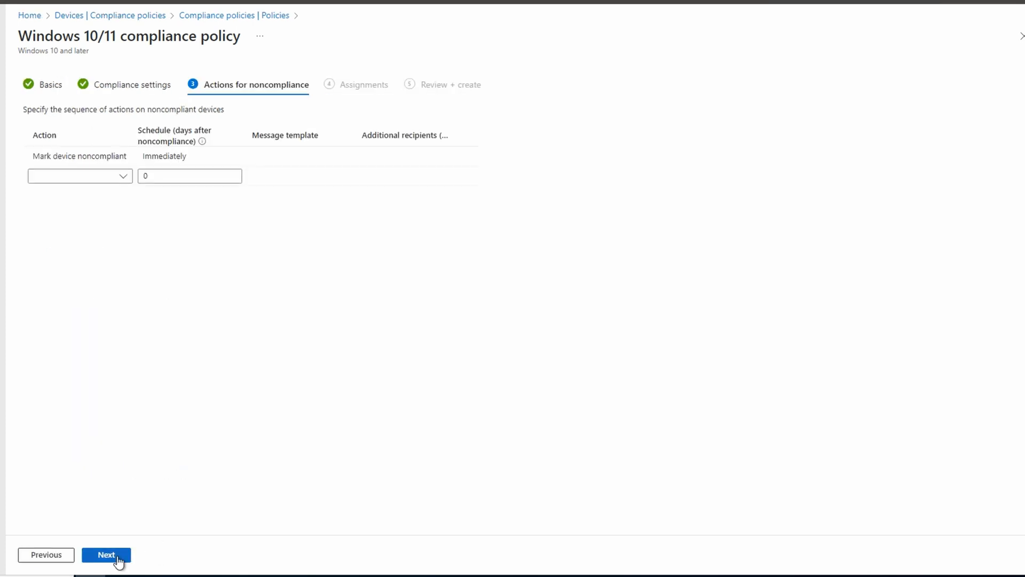
pyautogui.moveTo(126, 249)
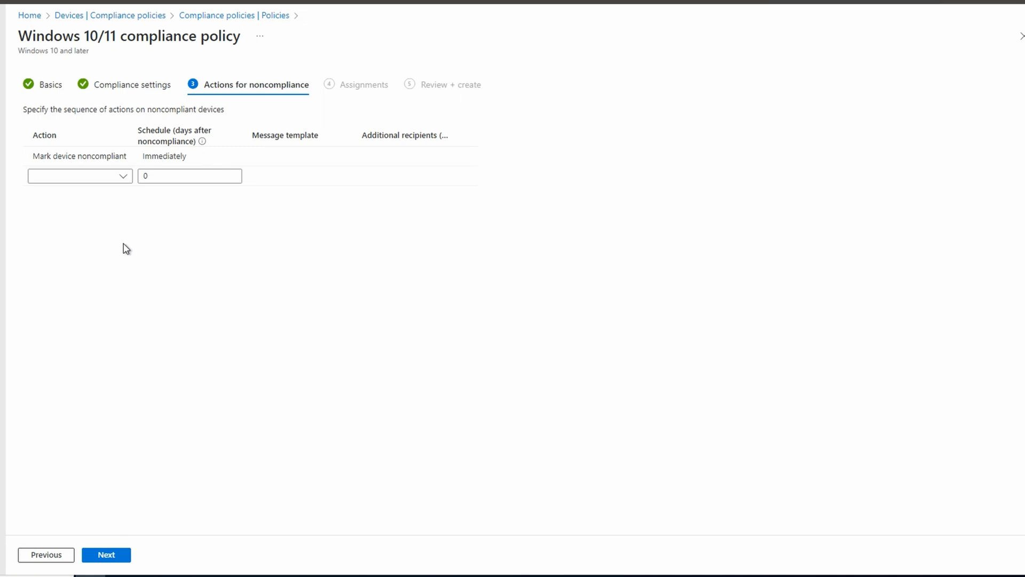
# Add a noncompliance action emailing the end user with the Compliance Notification template.
pyautogui.click(79, 175)
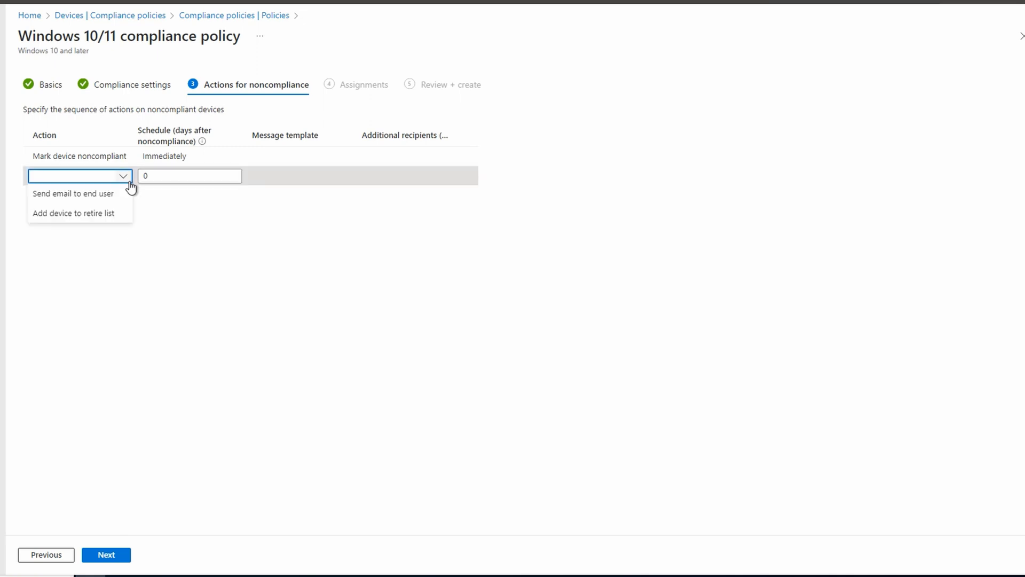
pyautogui.click(72, 193)
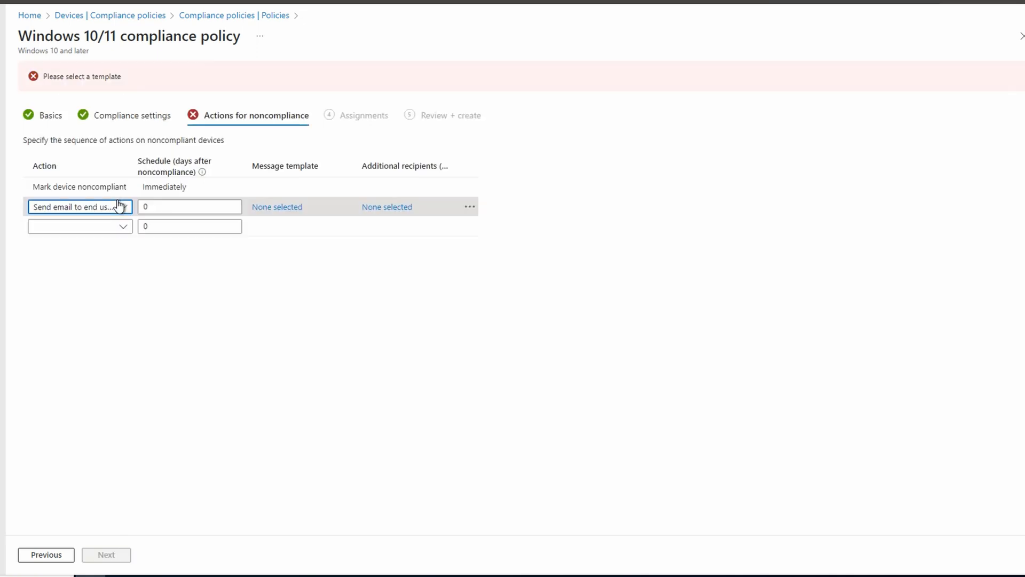
pyautogui.click(276, 207)
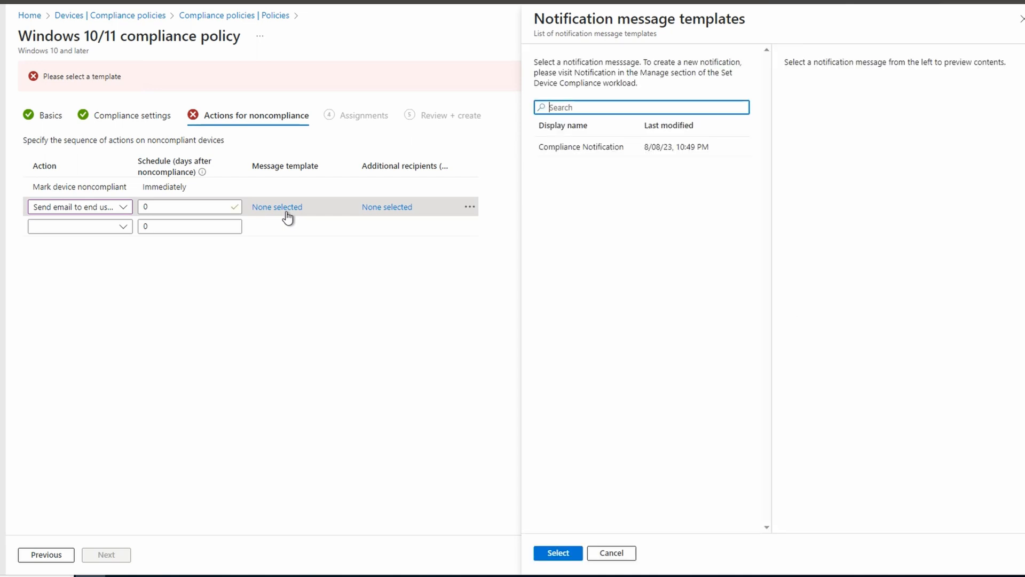
pyautogui.click(581, 146)
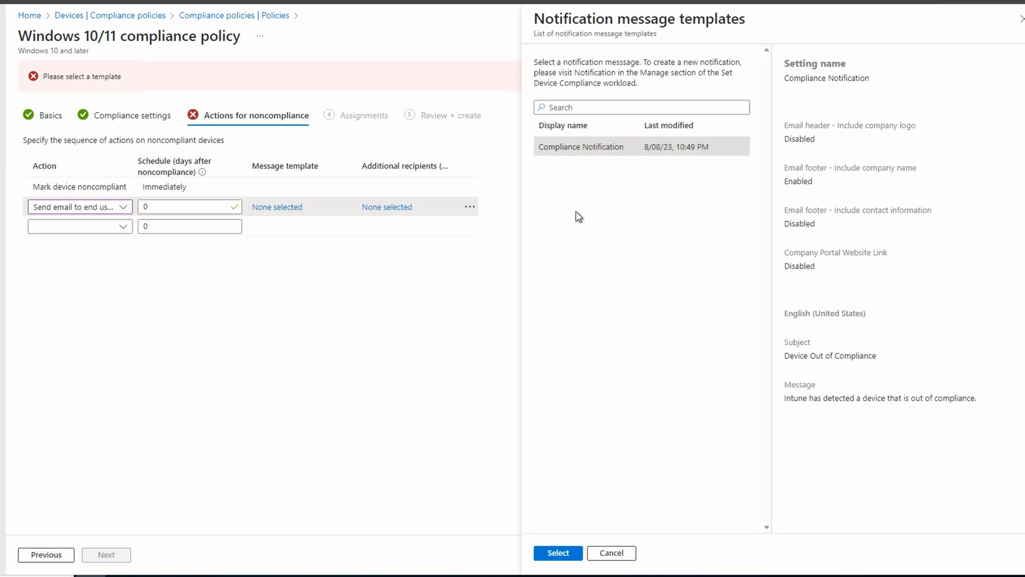
pyautogui.click(557, 552)
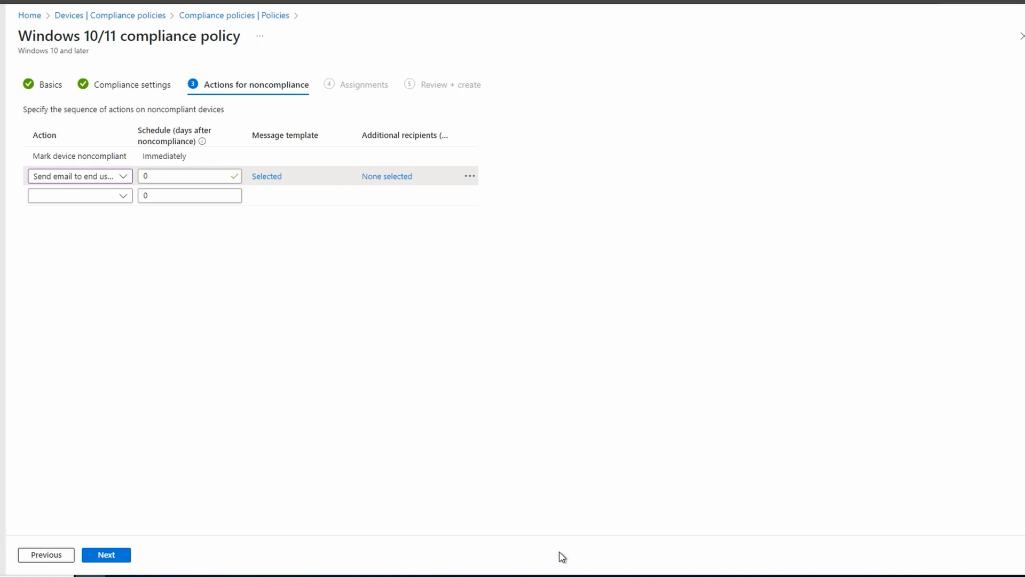
# Add a second action that adds the device to the retire list after 15 days.
pyautogui.click(78, 195)
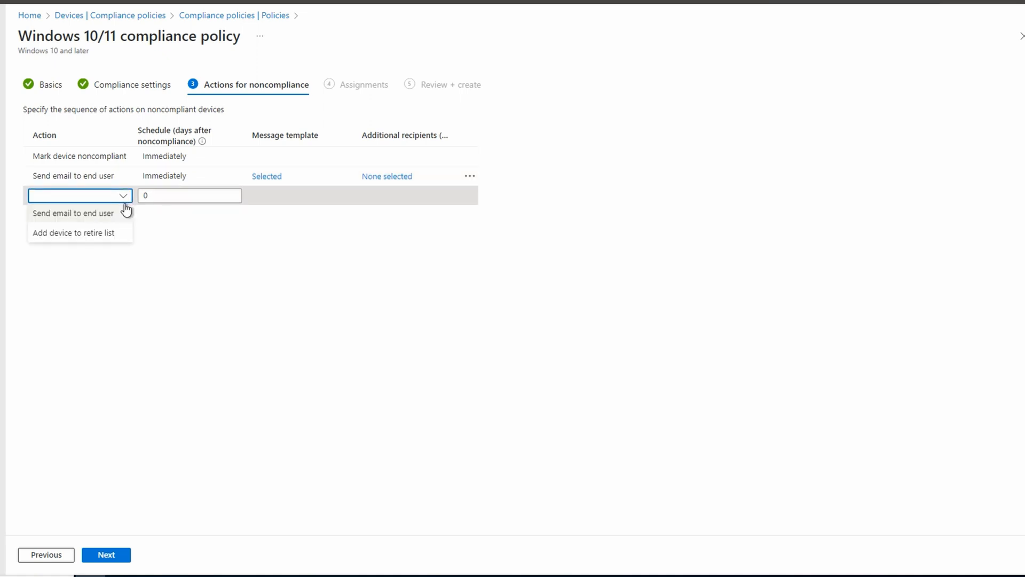
pyautogui.moveTo(74, 233)
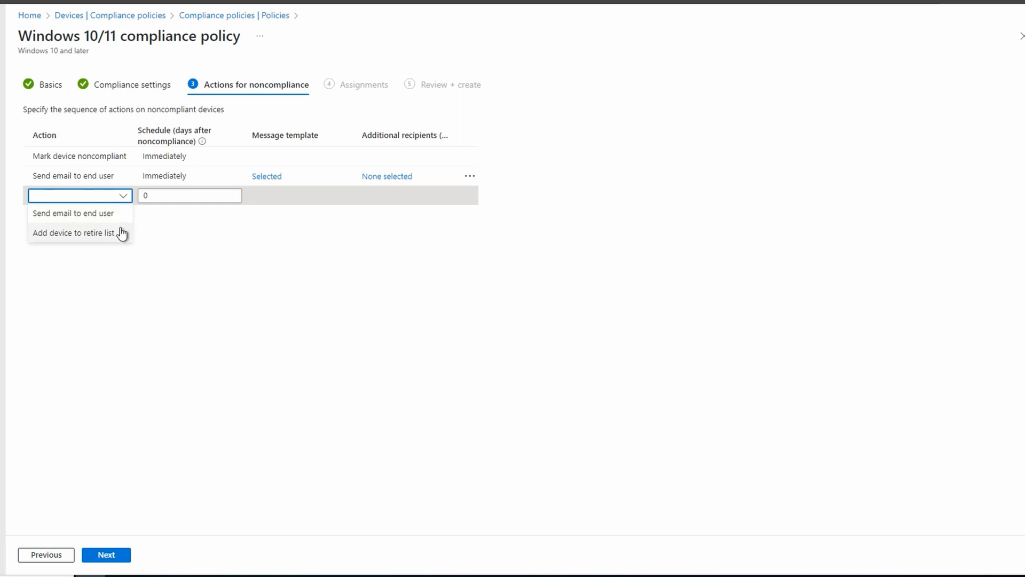
pyautogui.click(73, 232)
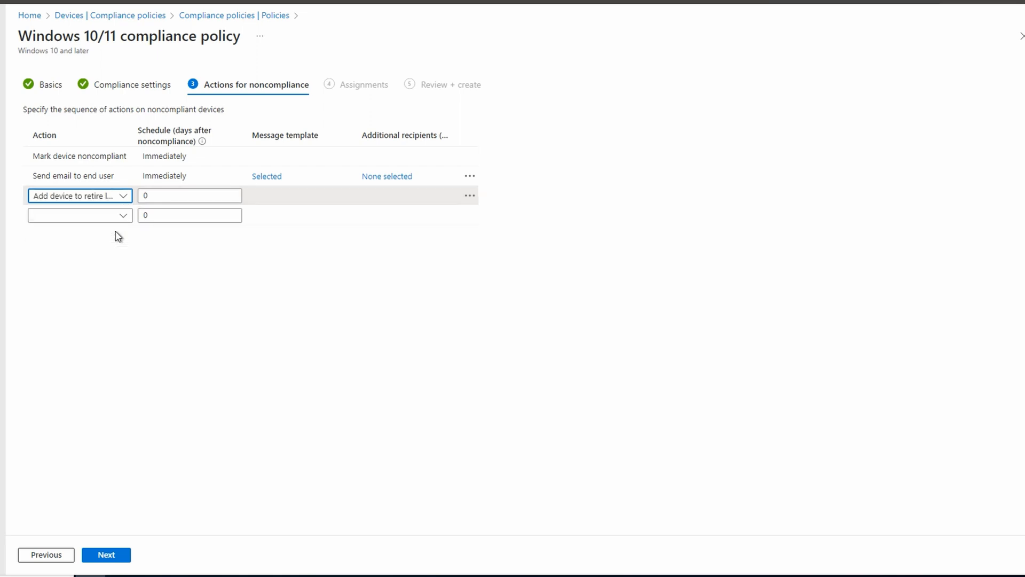
pyautogui.write('15')
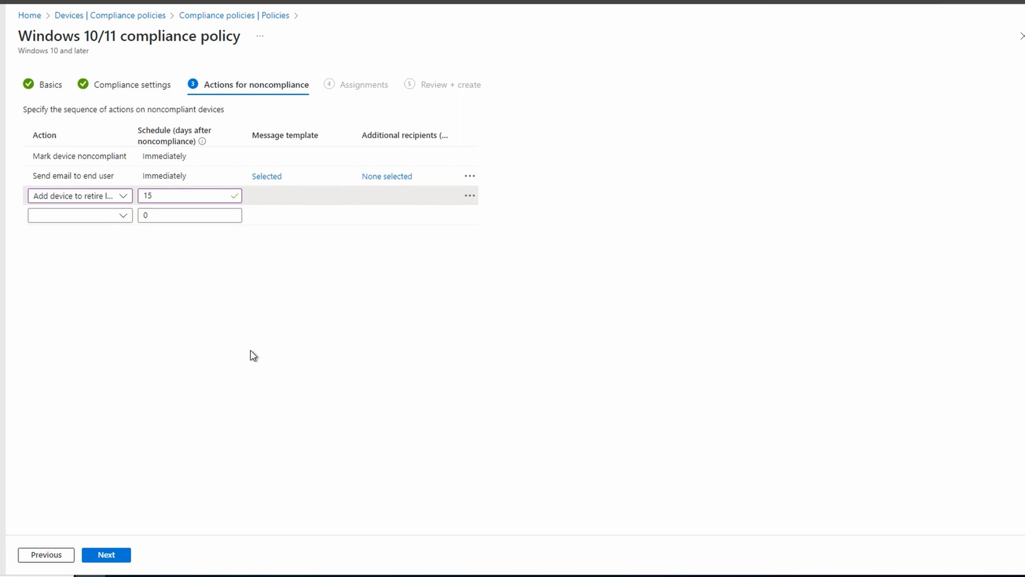
pyautogui.moveTo(392, 472)
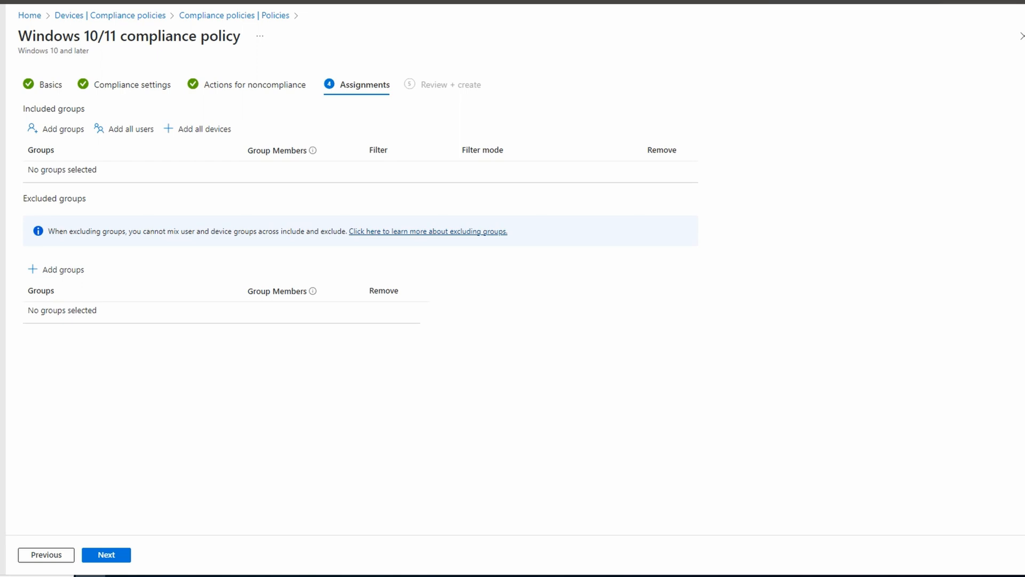
pyautogui.moveTo(217, 401)
pyautogui.write('mdm')
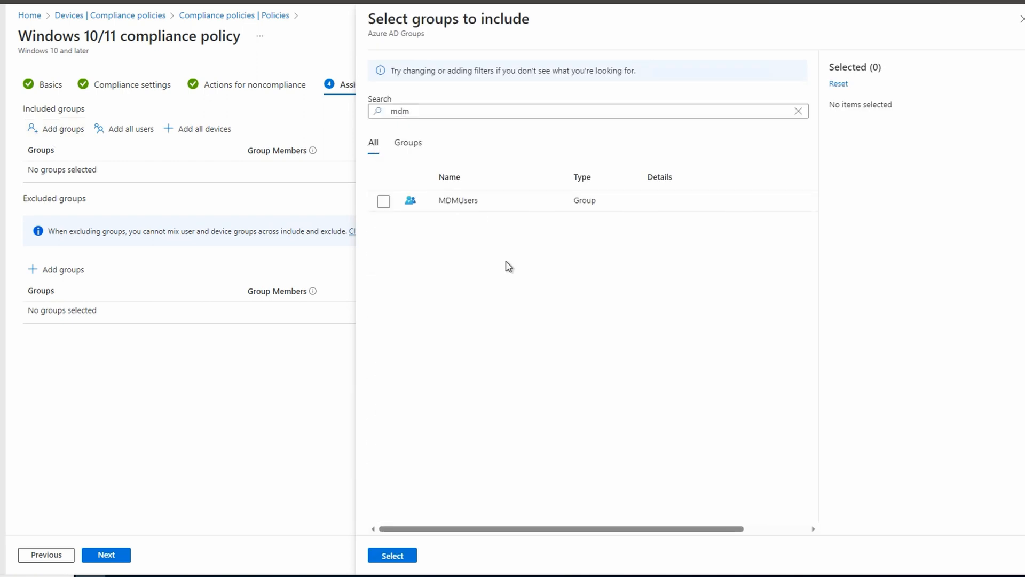
pyautogui.moveTo(397, 215)
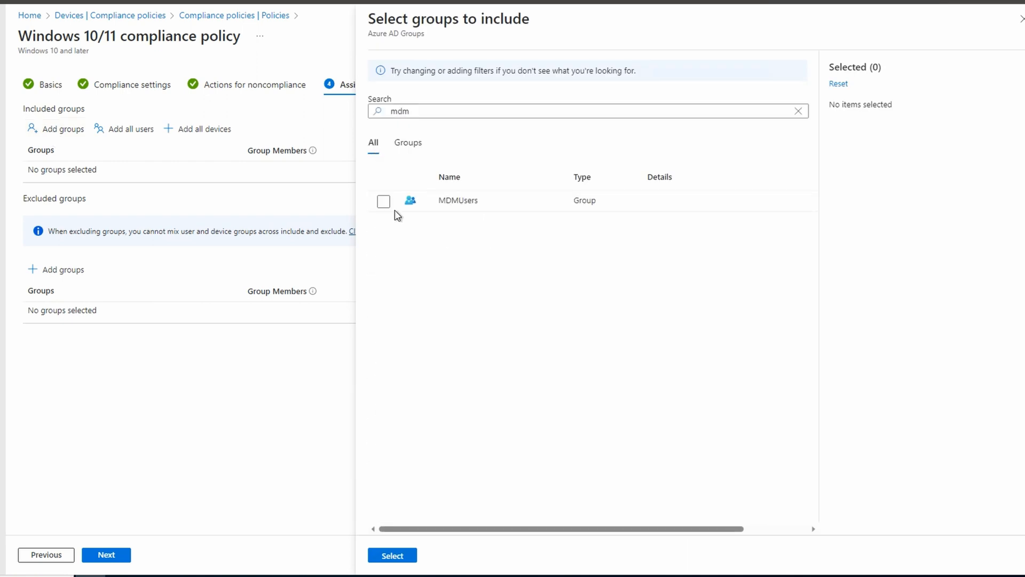
# Tick the MDMUsers group as the policy's included assignment.
pyautogui.click(393, 556)
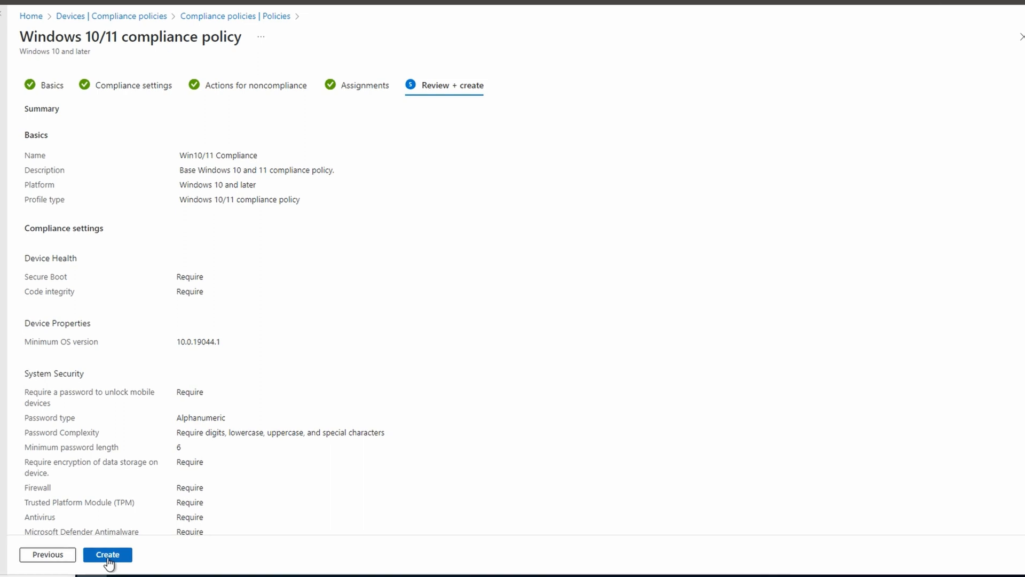
# Create the Win10/11 Compliance policy and glance at DESKTOP-V82SO9B's compliance results.
pyautogui.click(107, 554)
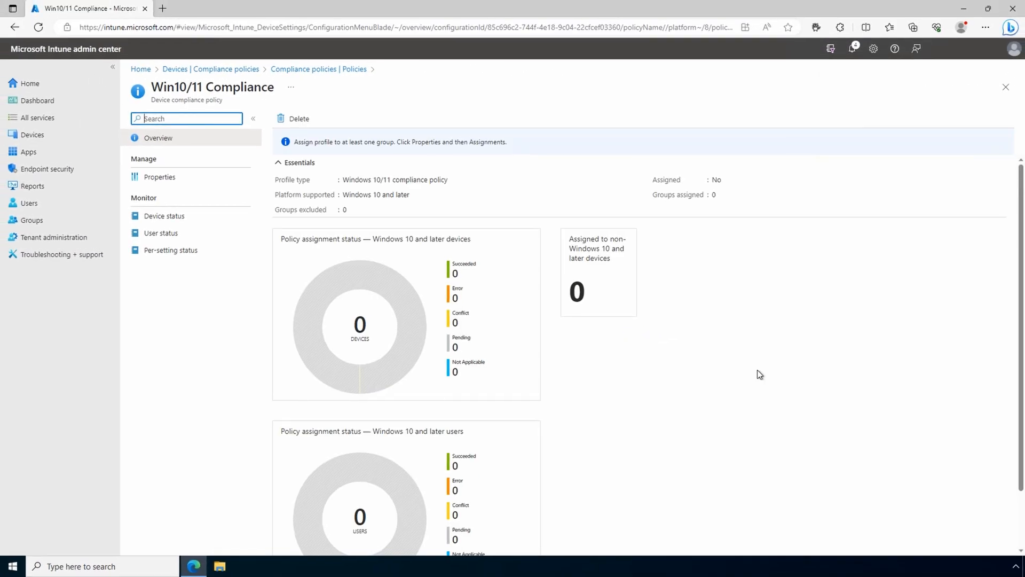
pyautogui.click(172, 250)
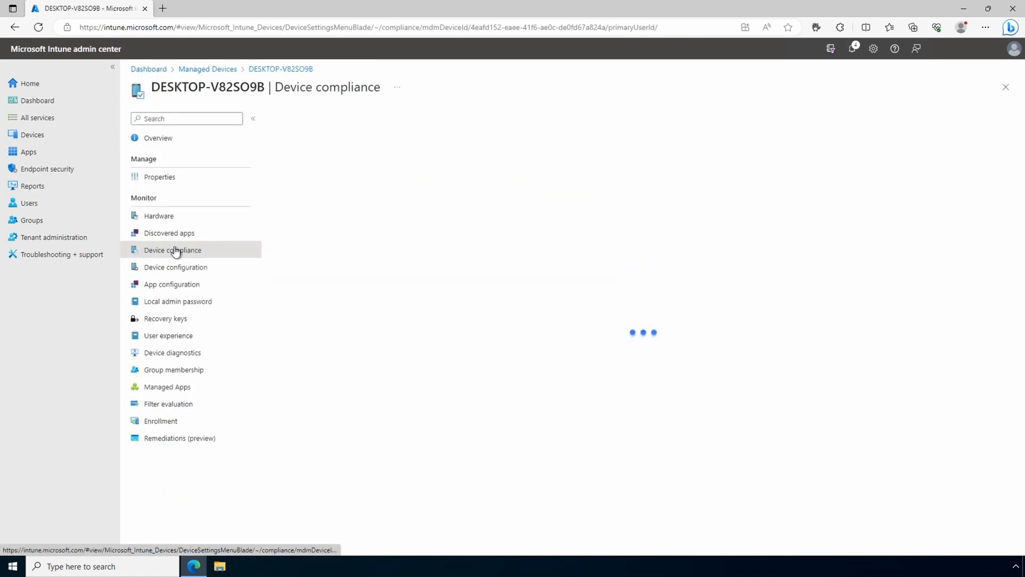
pyautogui.click(172, 250)
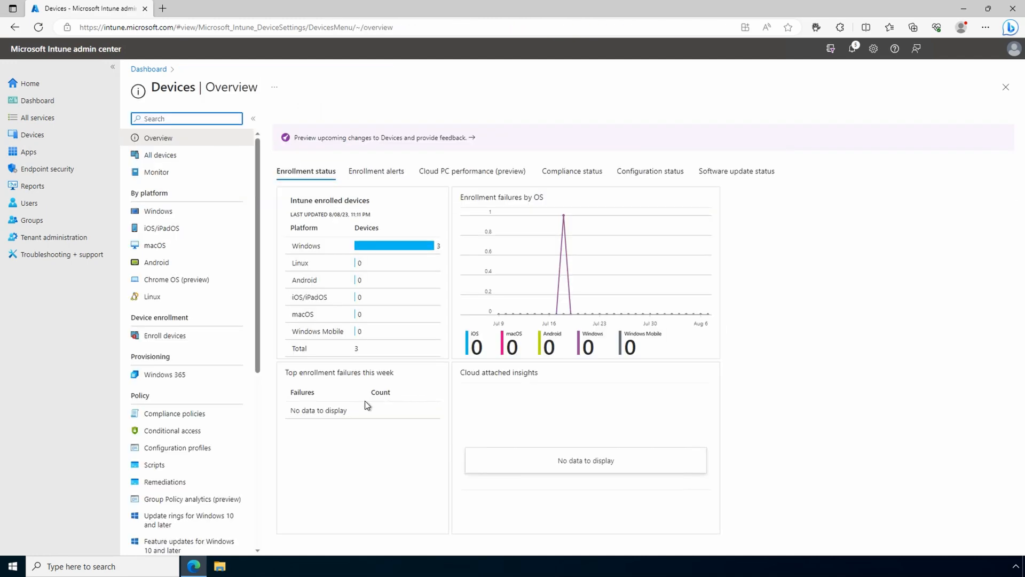
# View Win10/11 Compliance device status, showing its three devices not yet evaluated.
pyautogui.click(174, 413)
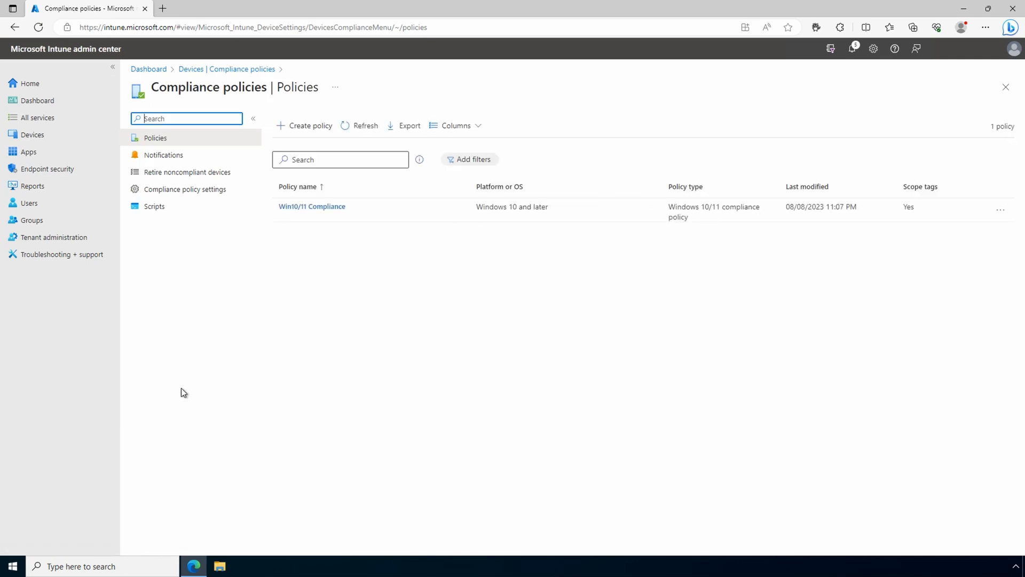
pyautogui.click(311, 206)
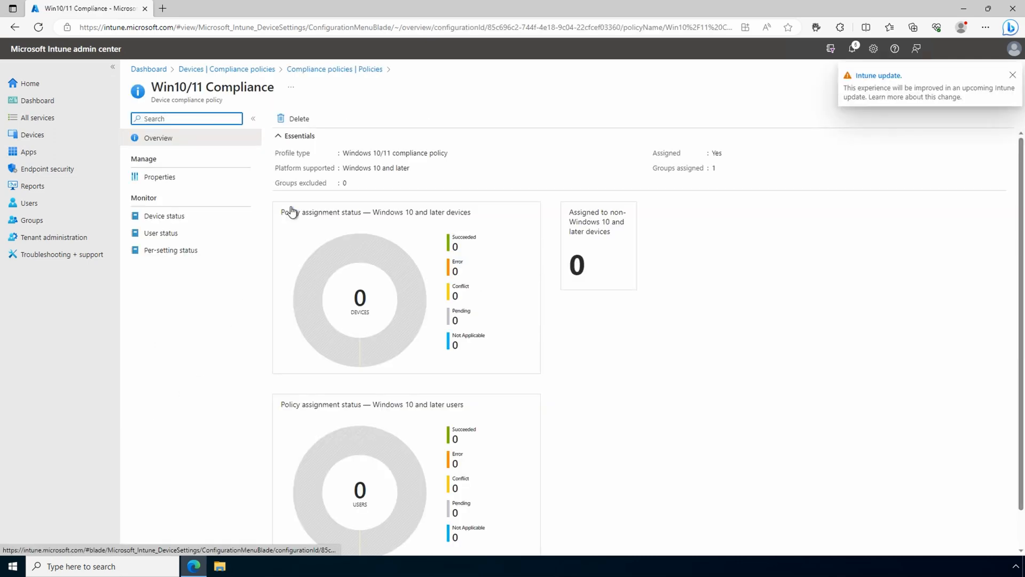
pyautogui.click(163, 216)
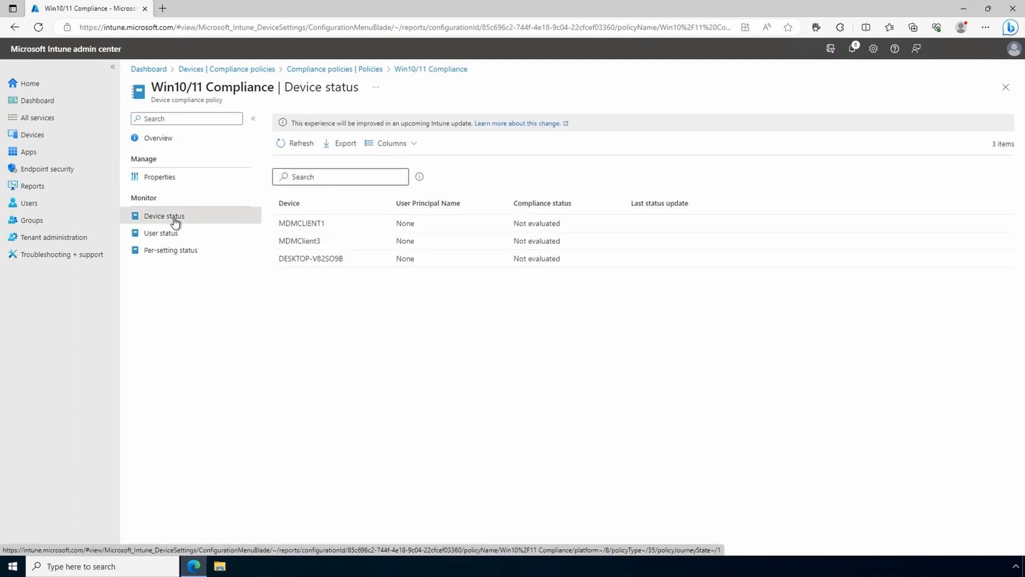
pyautogui.moveTo(307, 330)
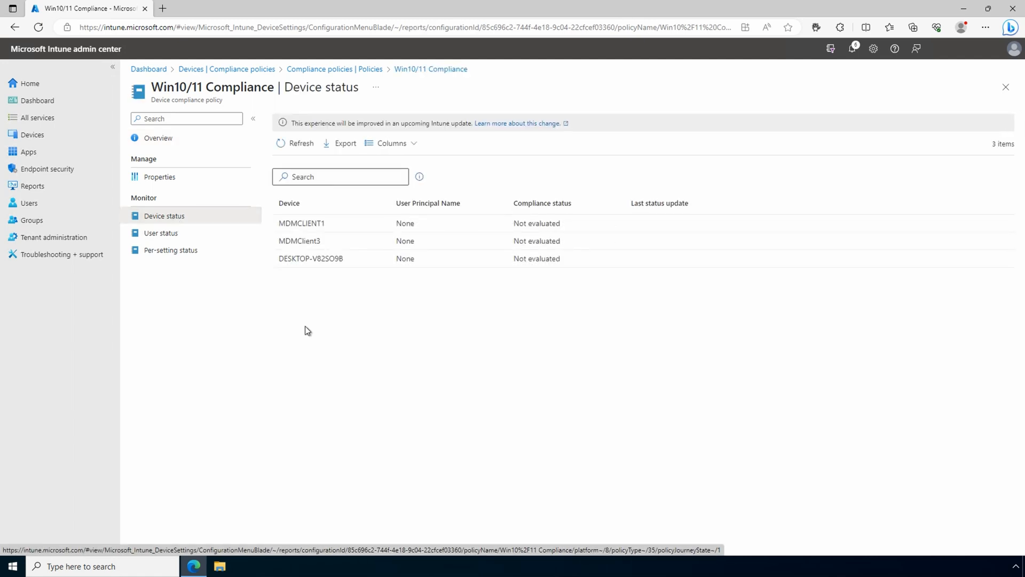
pyautogui.click(29, 83)
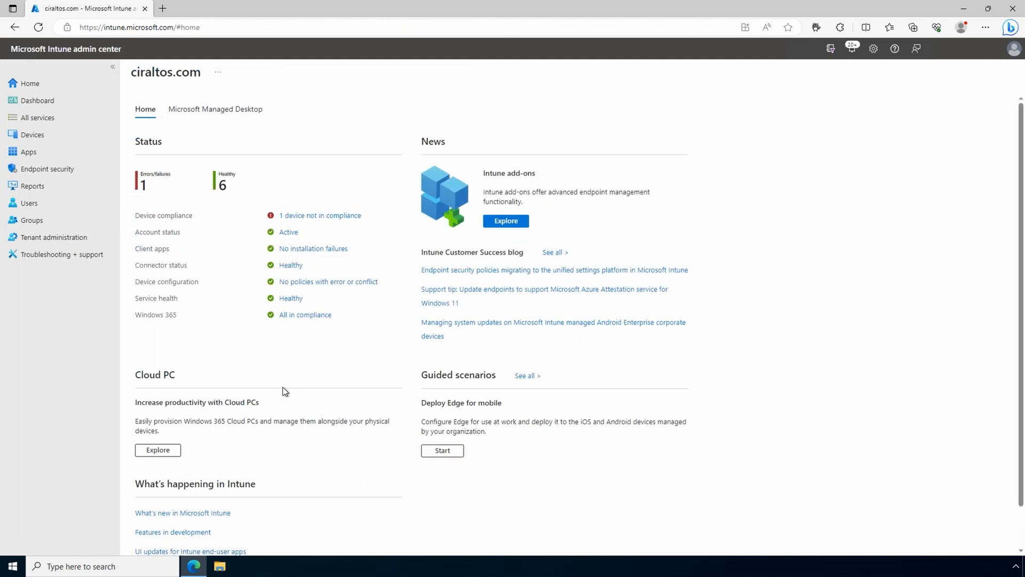
# Open DESKTOP-V82SO9B's Win10/11 Compliance results, where all ten settings are compliant.
pyautogui.click(32, 134)
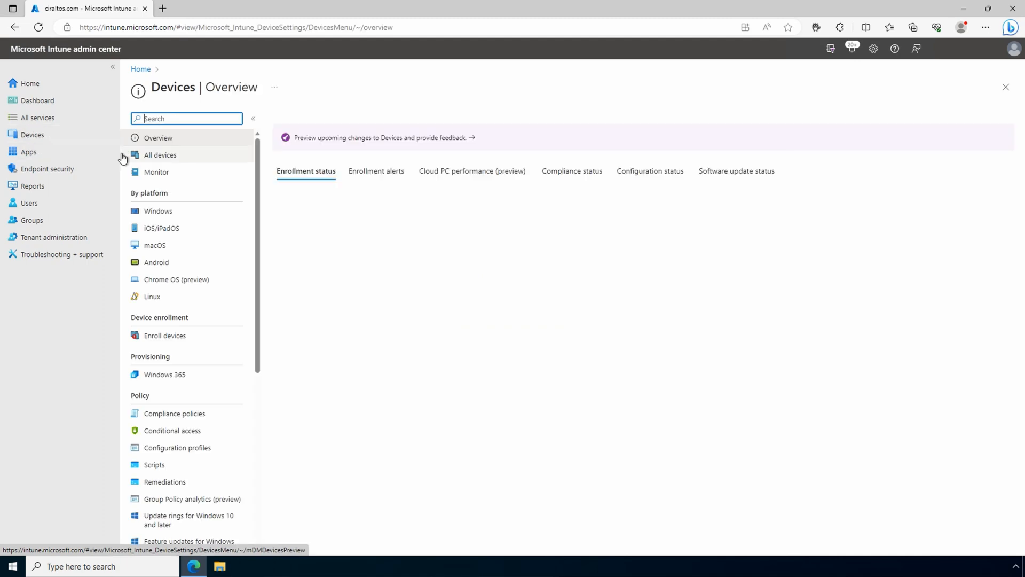
pyautogui.click(157, 210)
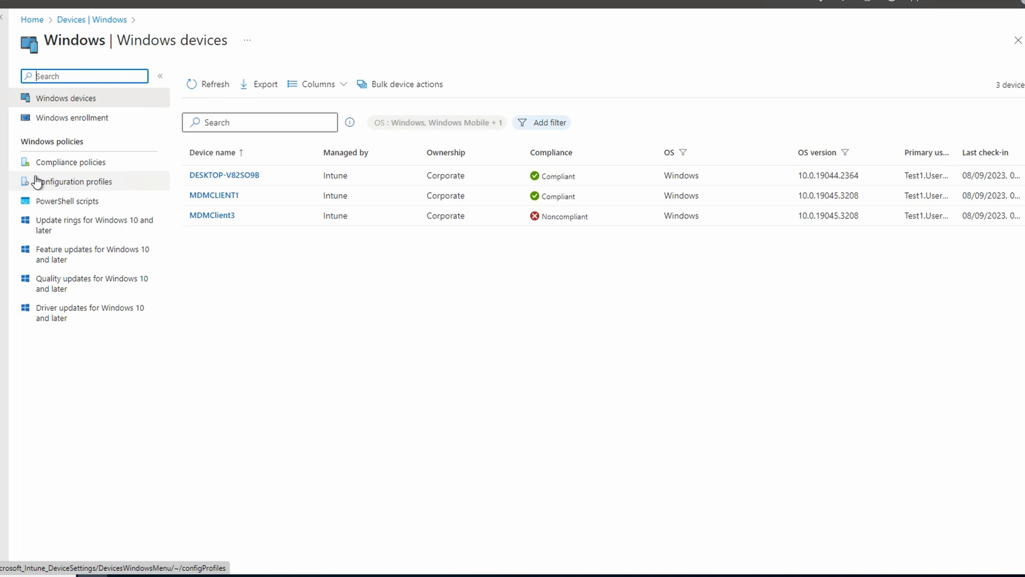
pyautogui.click(224, 175)
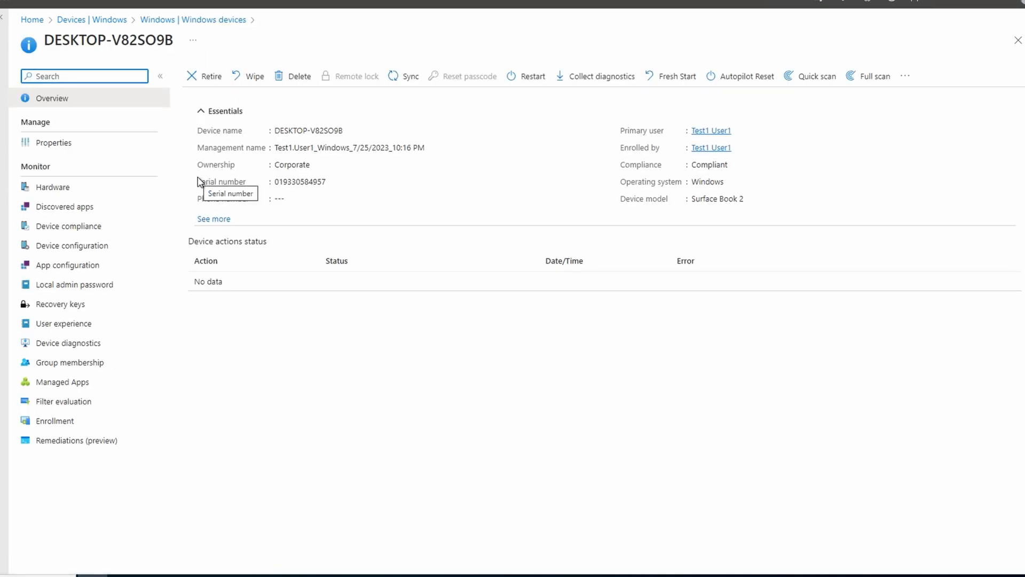
pyautogui.click(69, 225)
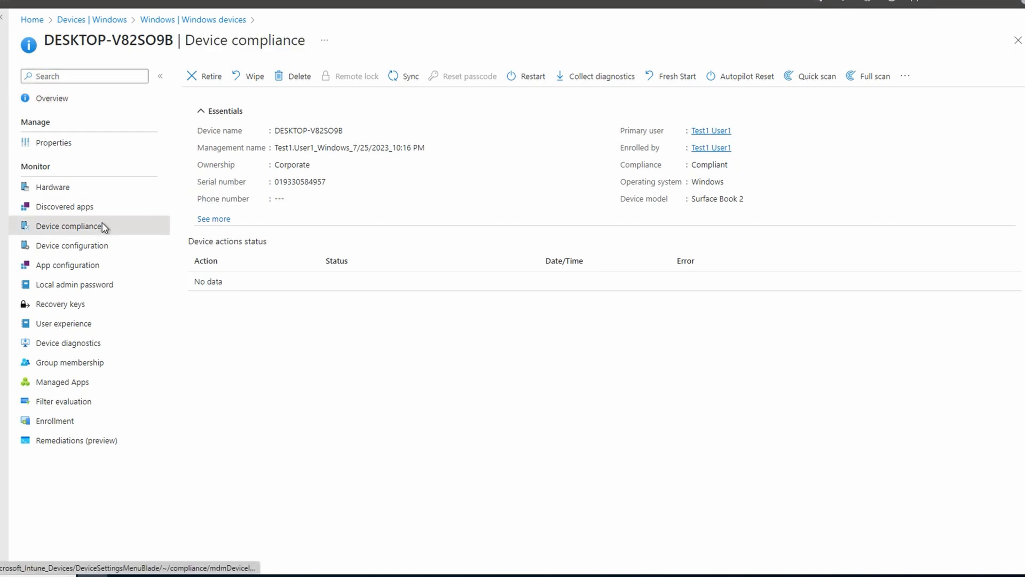
pyautogui.click(69, 225)
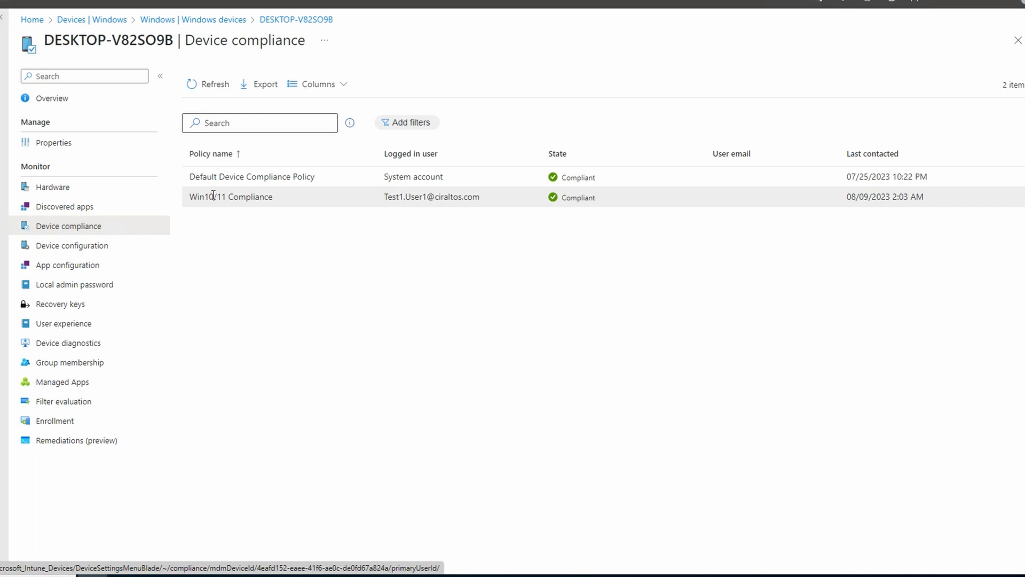
pyautogui.click(230, 196)
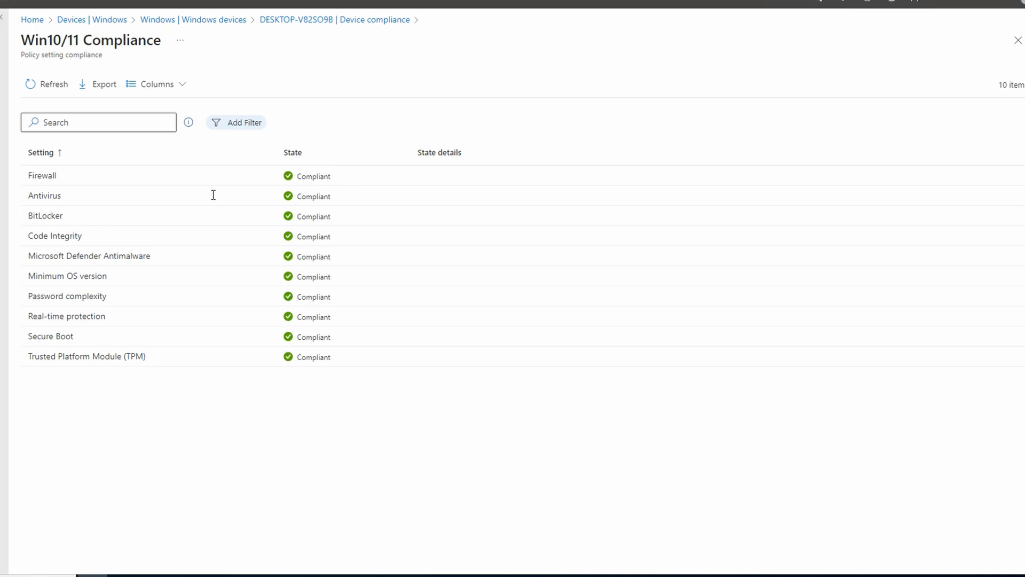
pyautogui.moveTo(205, 54)
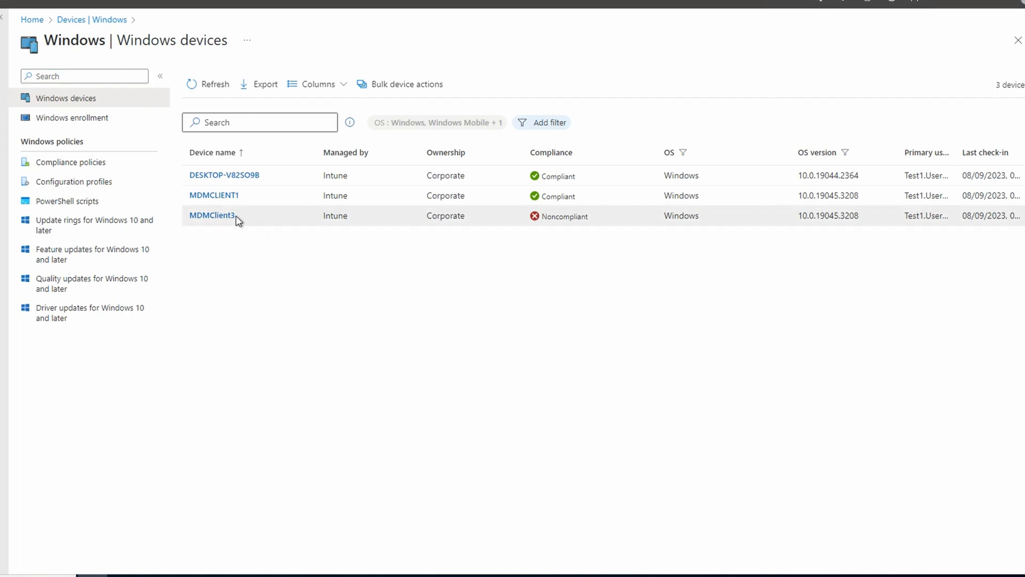
# Open MDMClient3's Win10/11 Compliance results, where only BitLocker is noncompliant.
pyautogui.click(211, 215)
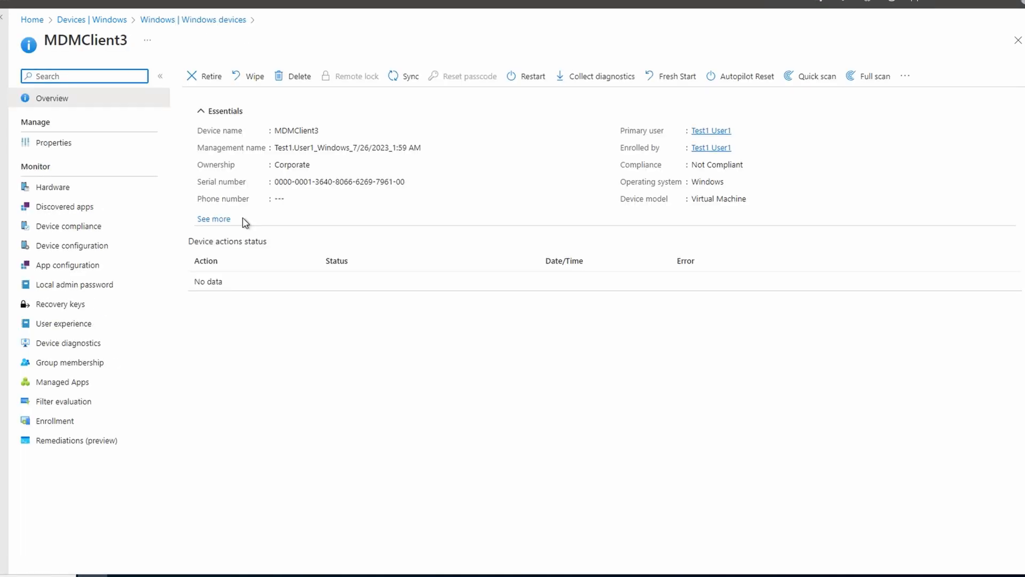
pyautogui.click(68, 225)
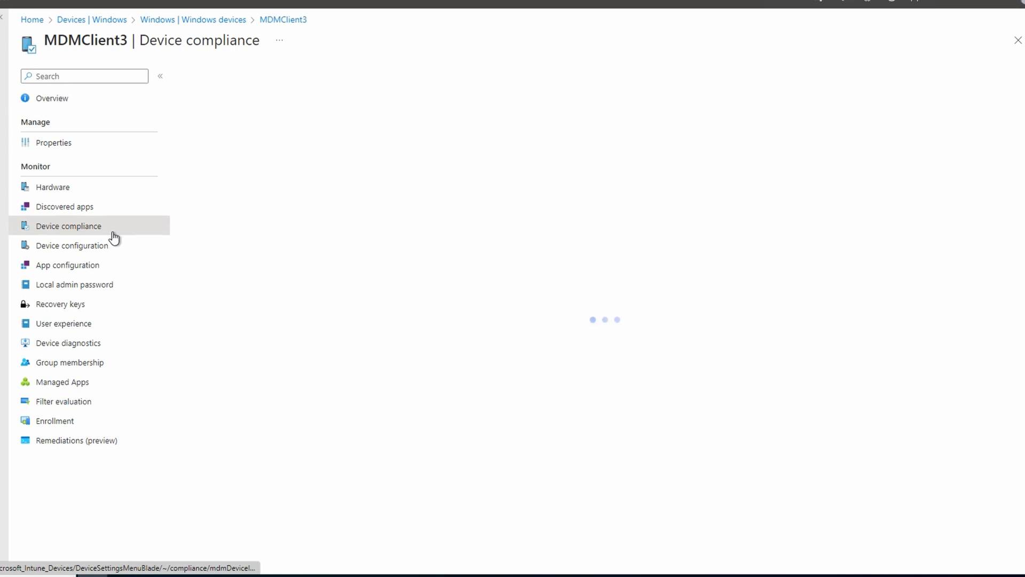
pyautogui.click(69, 225)
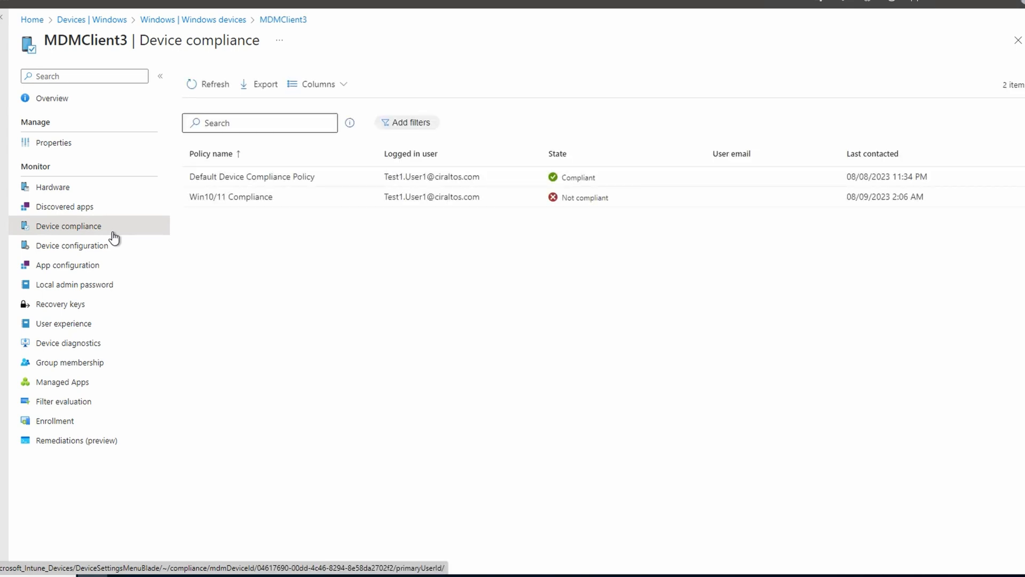
pyautogui.click(230, 197)
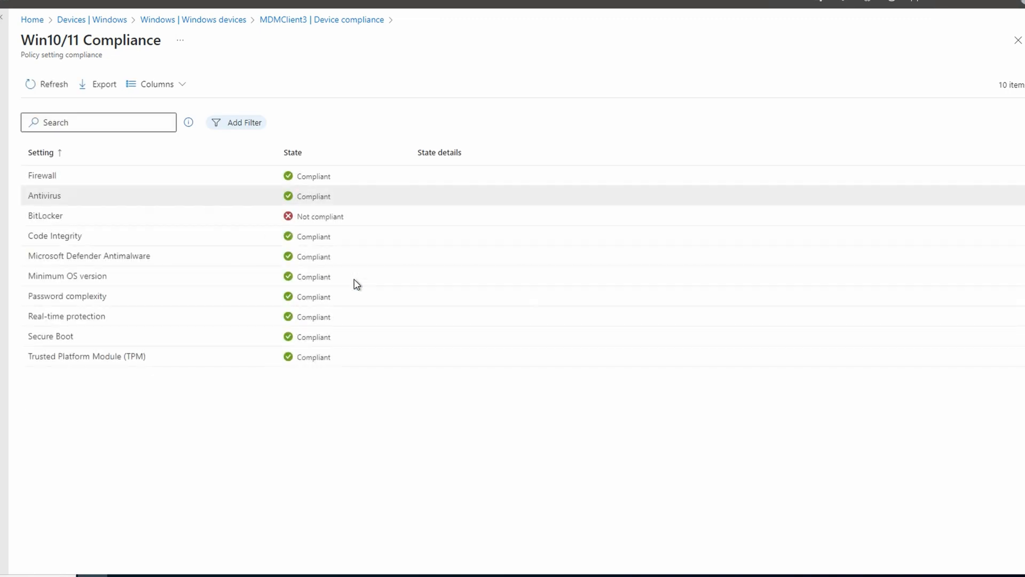
pyautogui.moveTo(564, 452)
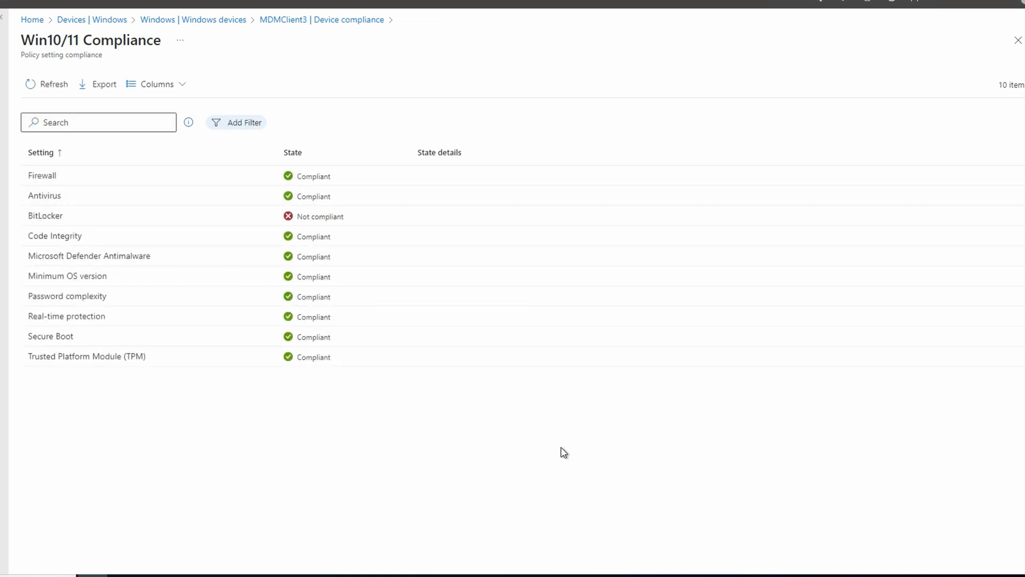